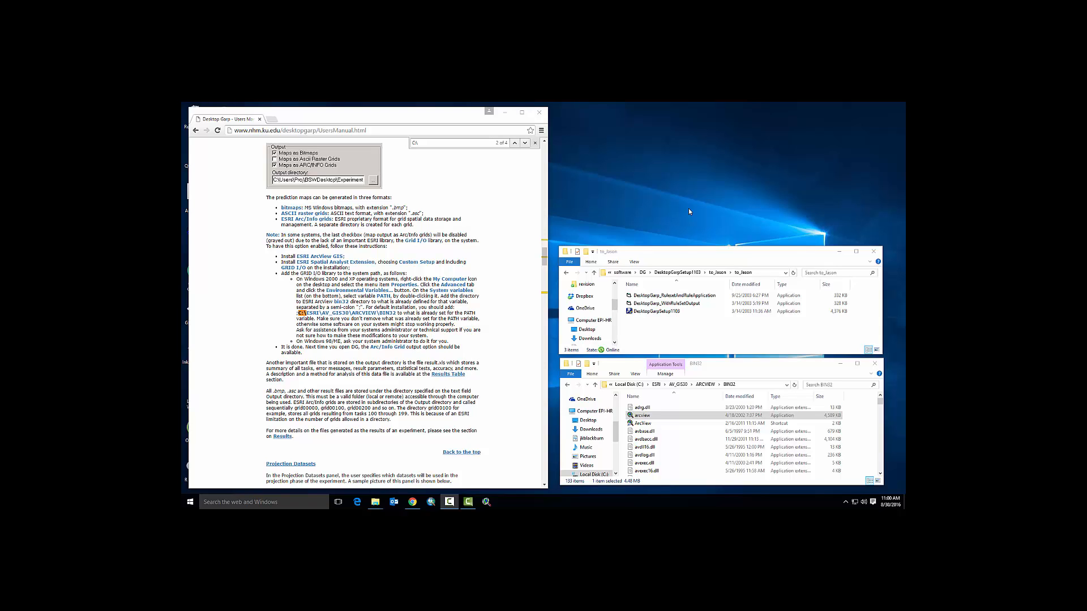
pyautogui.moveTo(477, 322)
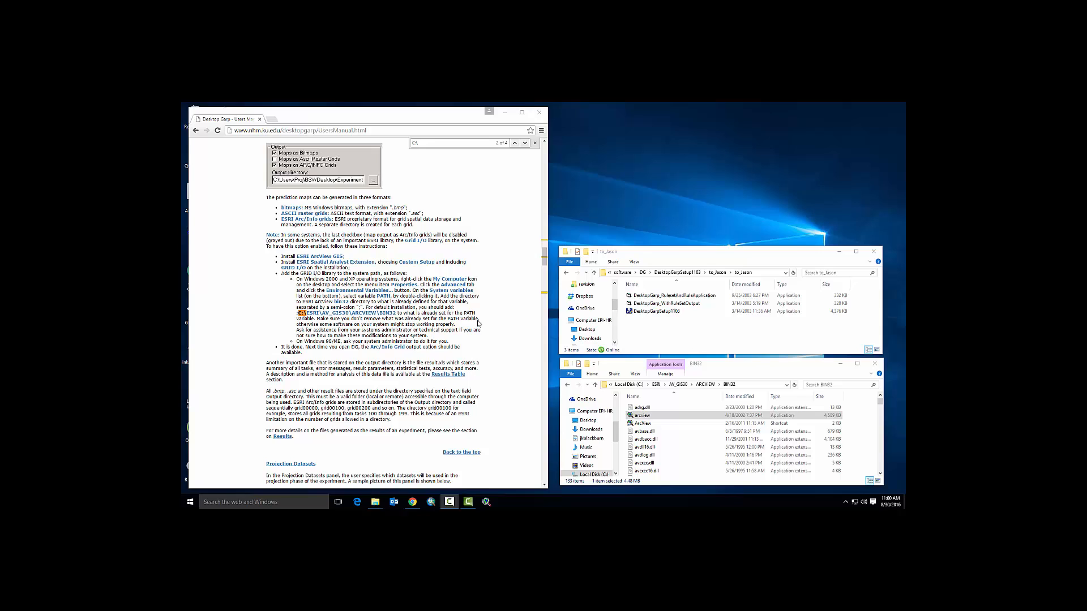
# Step: Launch ArcView GIS with a new empty view, then quit discarding changes
pyautogui.click(487, 502)
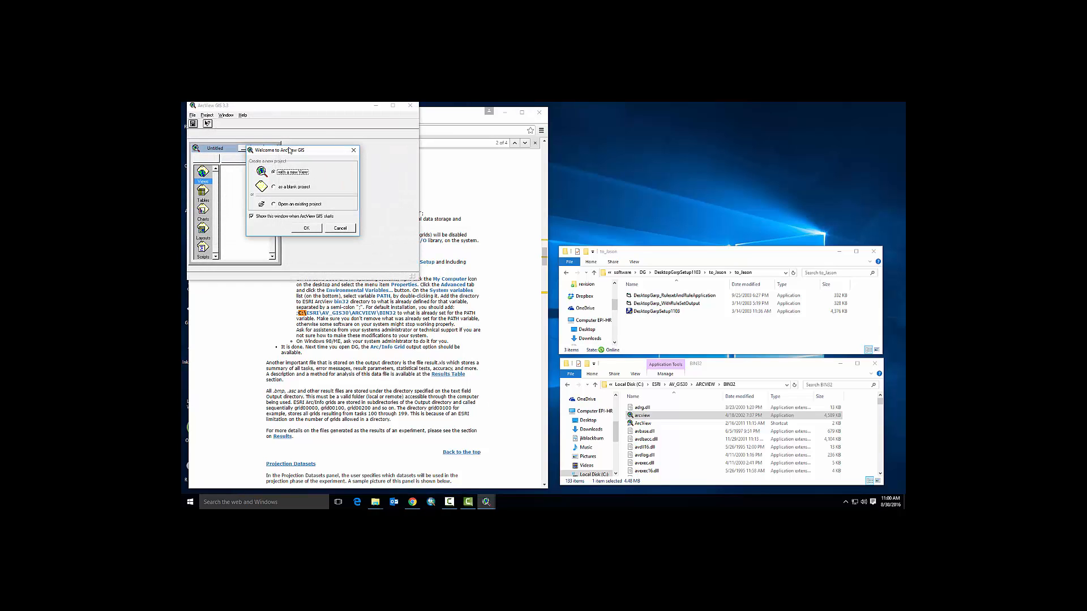
pyautogui.click(306, 227)
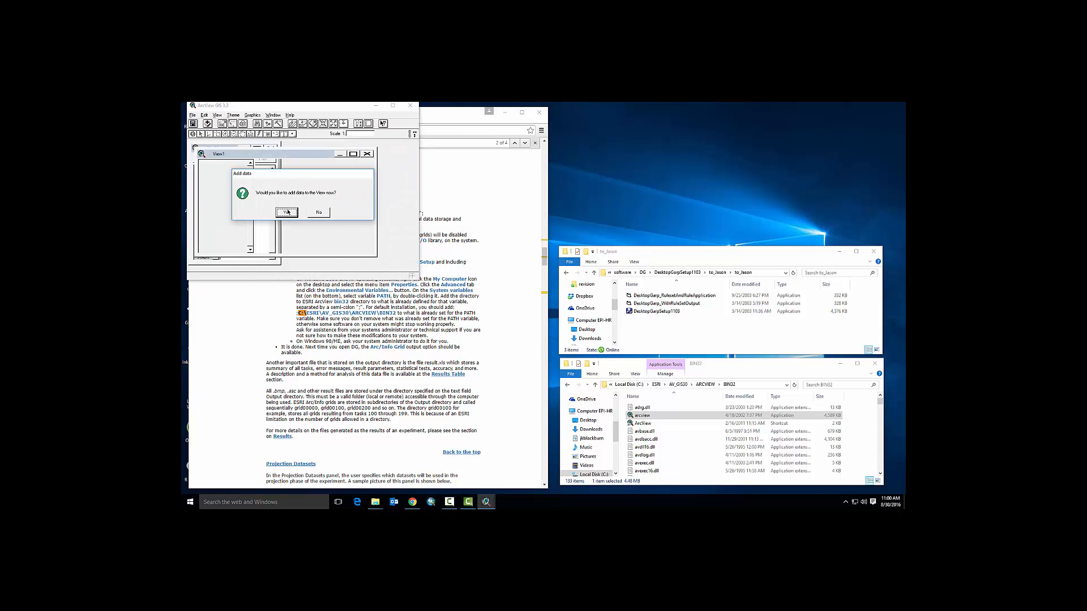
pyautogui.click(285, 211)
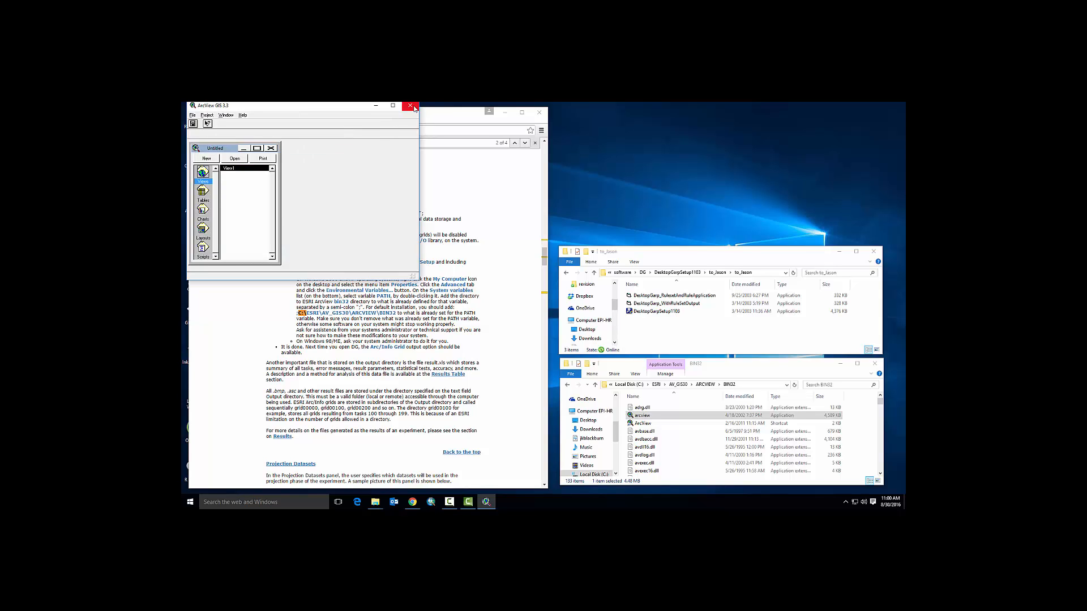
pyautogui.click(412, 105)
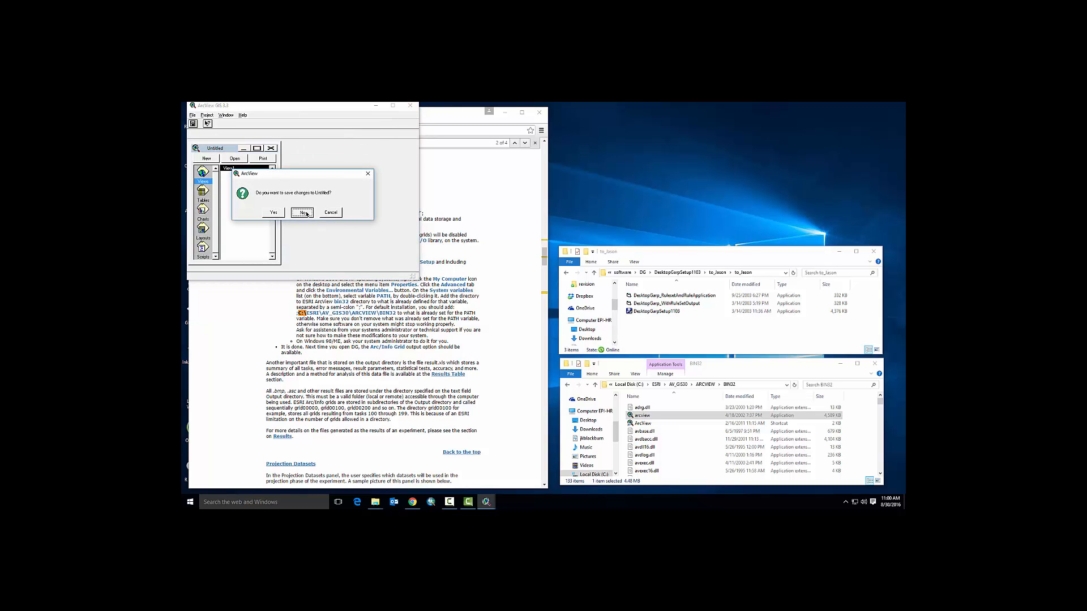
pyautogui.click(301, 212)
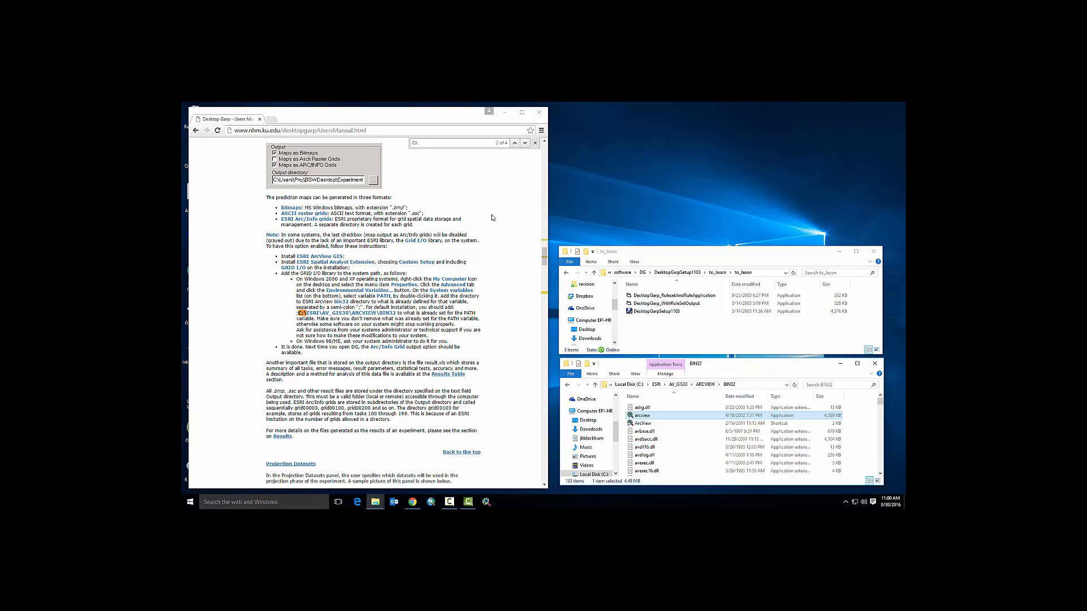
# Step: Run the Desktop GARP setup, accept the licence and install to the default folder
pyautogui.click(666, 312)
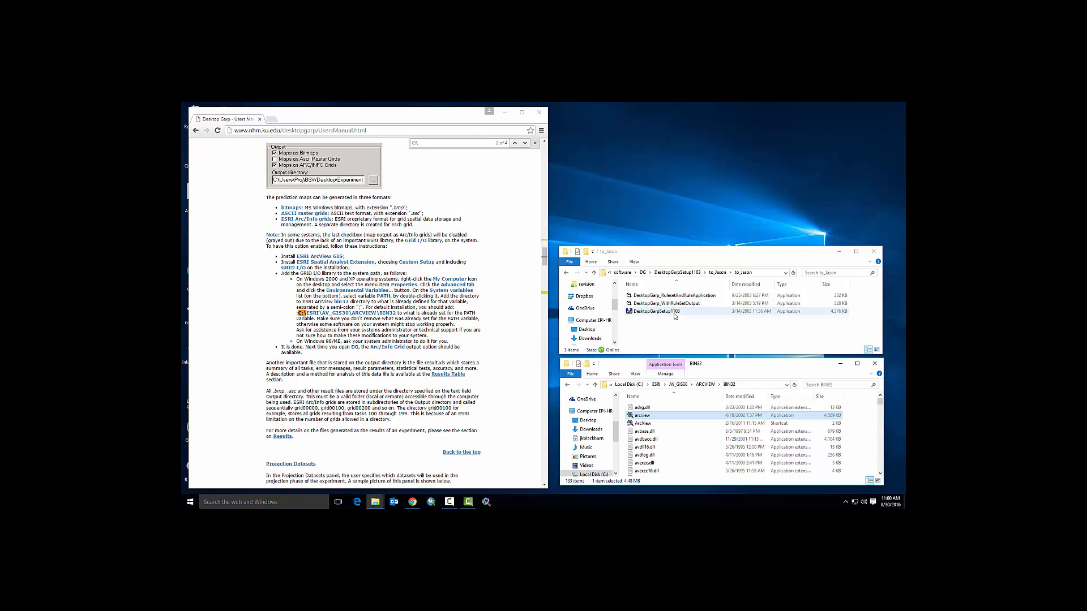
pyautogui.click(668, 313)
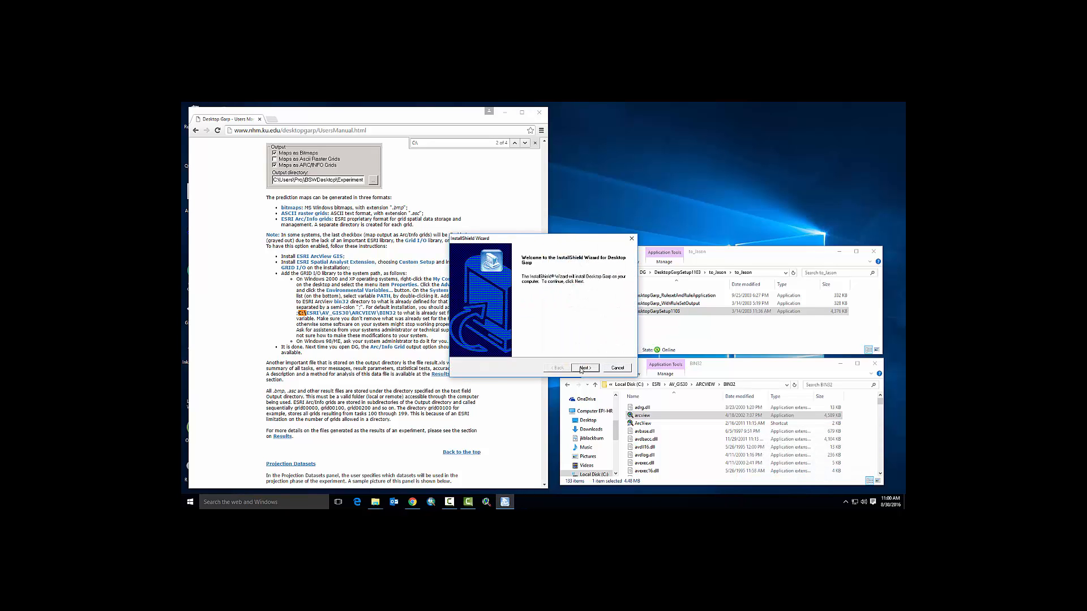
pyautogui.click(584, 367)
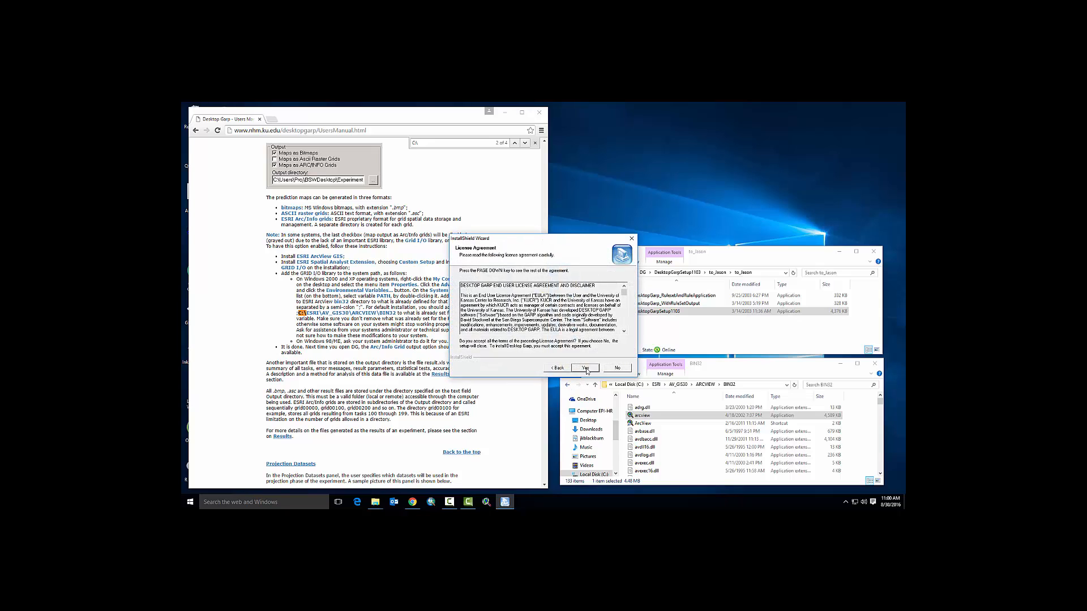
pyautogui.click(583, 368)
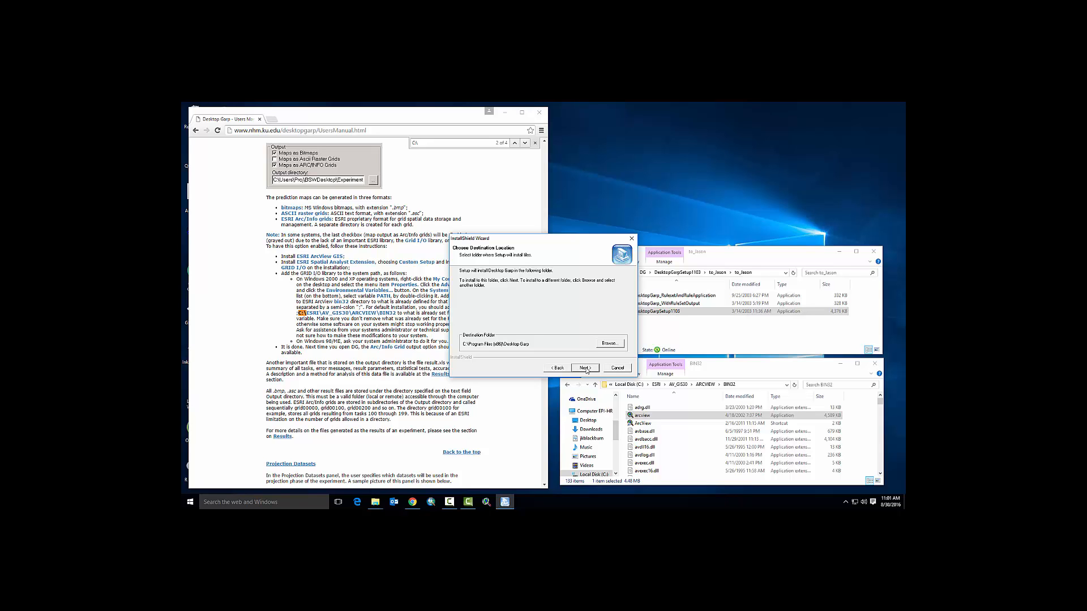
pyautogui.click(584, 367)
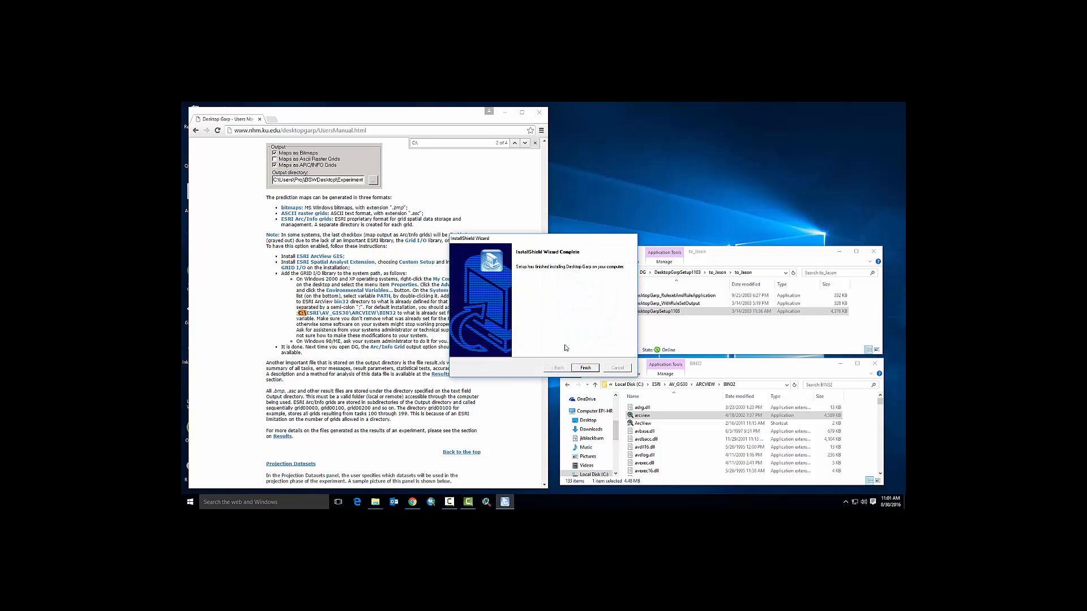
pyautogui.click(584, 367)
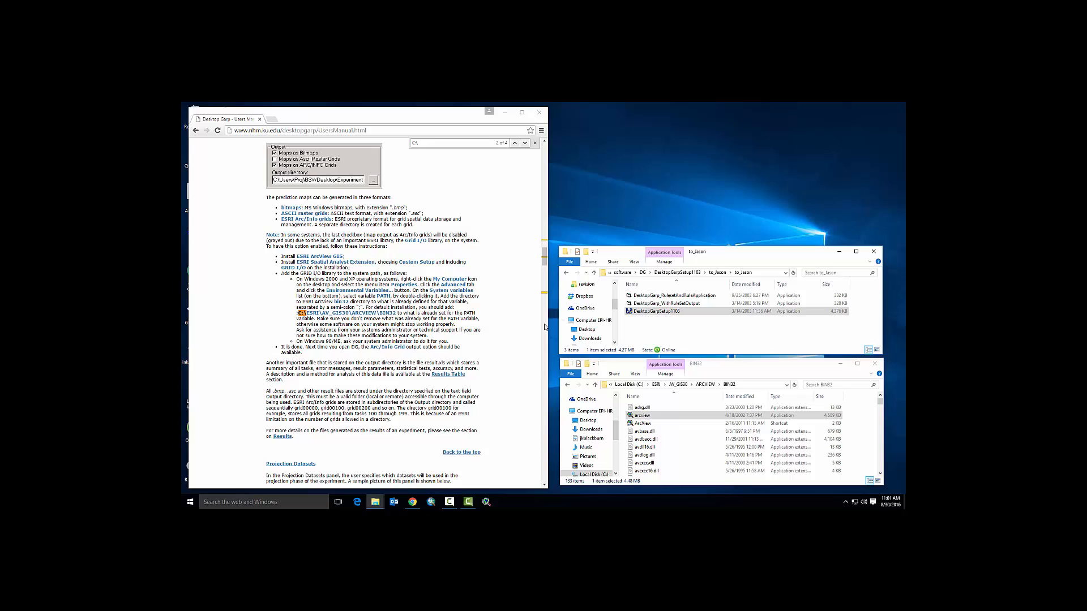
pyautogui.click(264, 501)
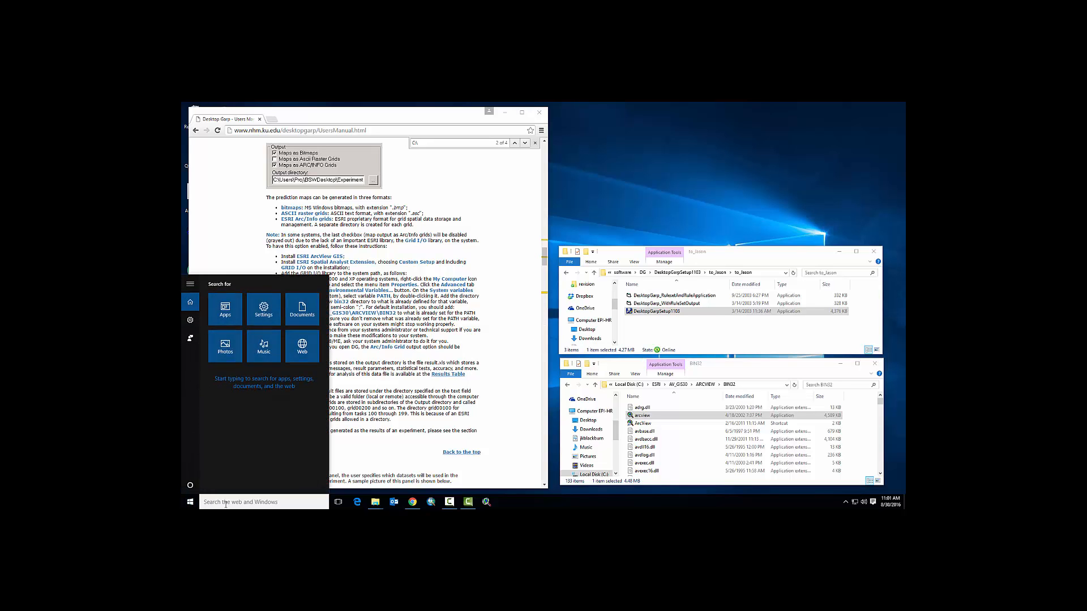
pyautogui.write('desktop')
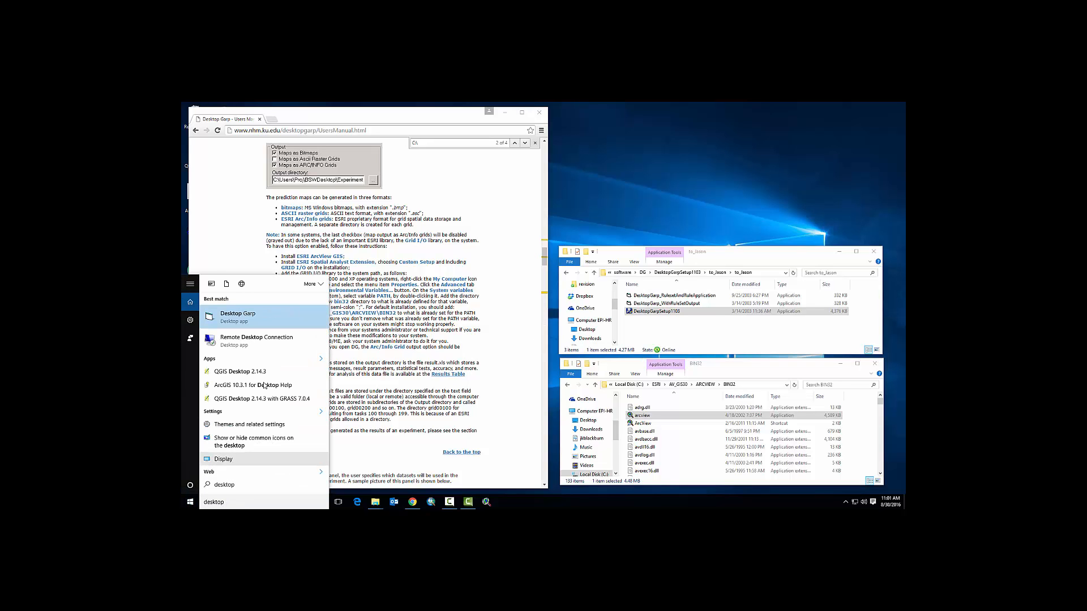
pyautogui.click(236, 317)
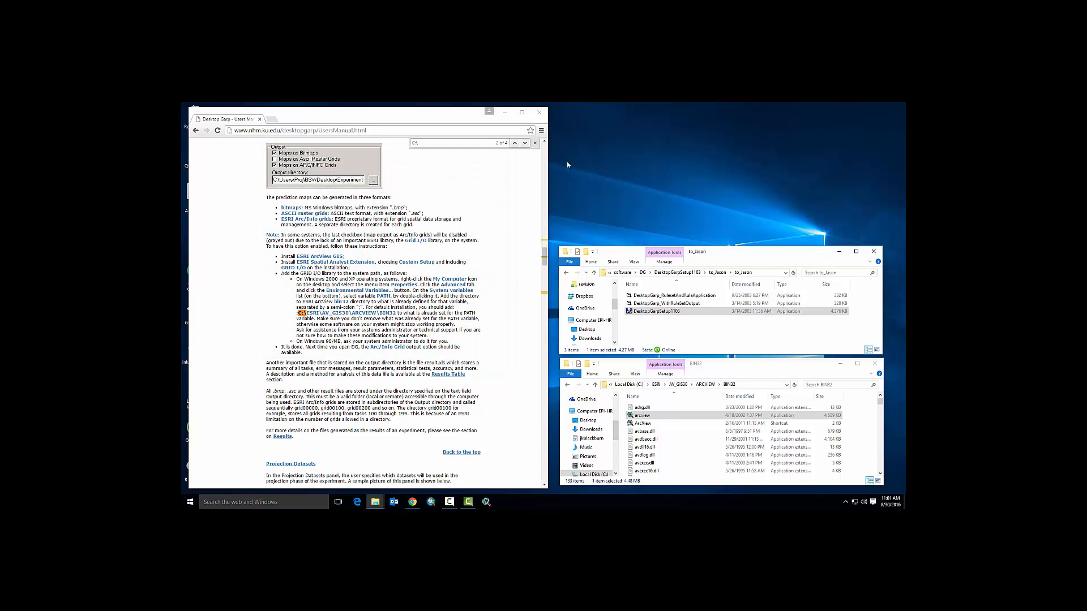
pyautogui.moveTo(606, 181)
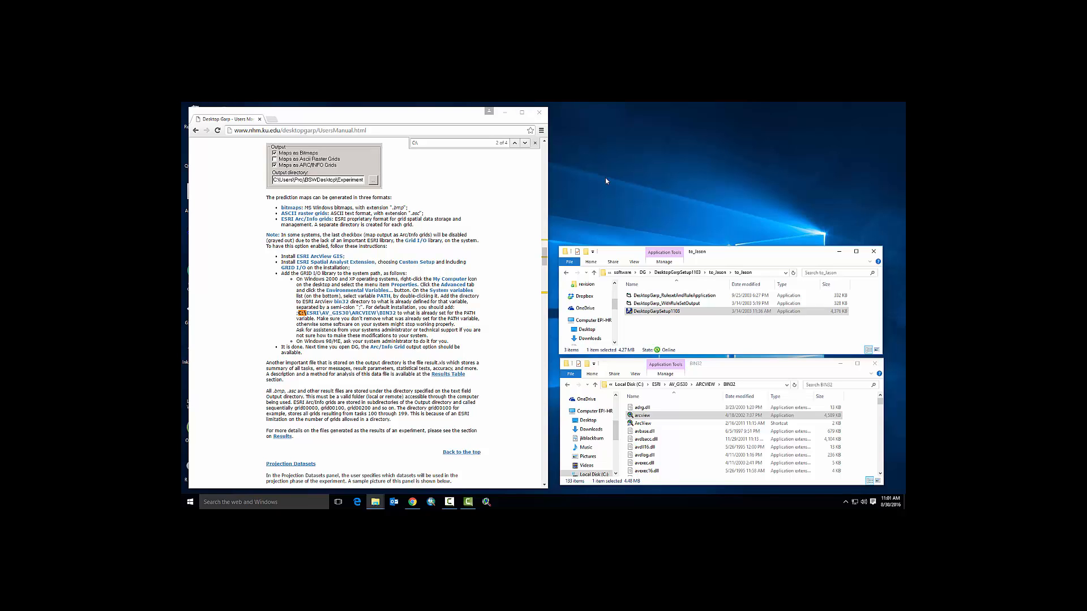
# Step: Copy DesktopGarp_RulesetAndRuleApplication and browse into C:\Program Files (x86)\Desktop Garp with admin permission
pyautogui.click(693, 295)
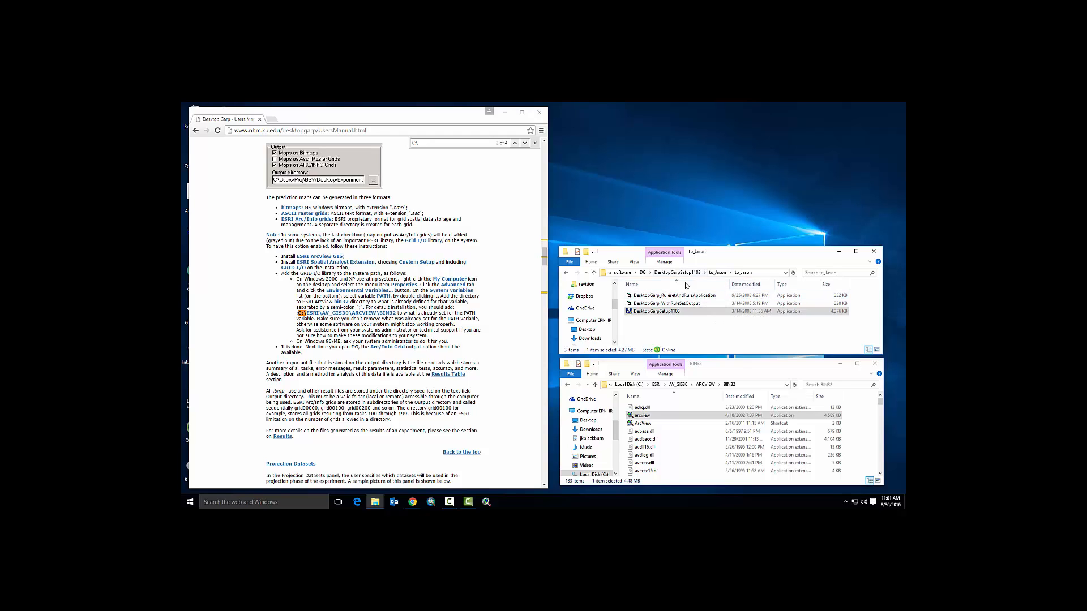
pyautogui.click(672, 295)
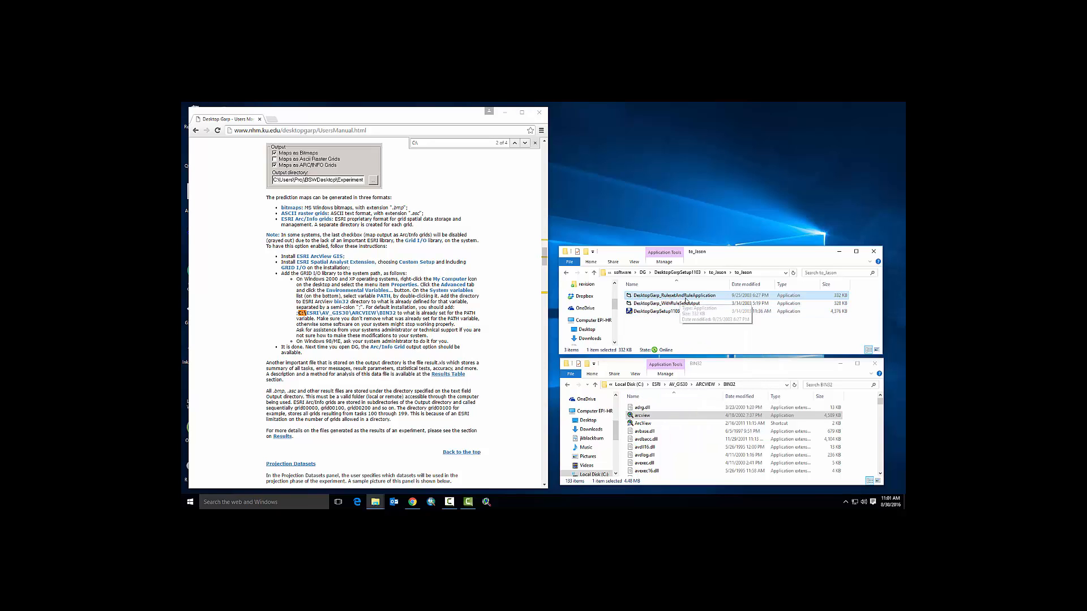
pyautogui.rightClick(669, 296)
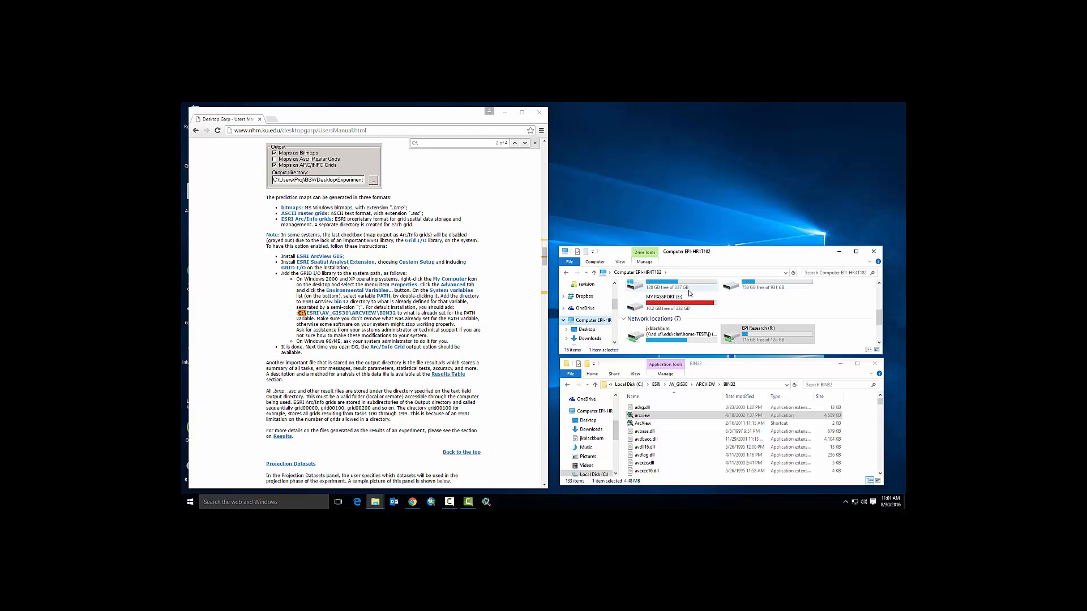
pyautogui.doubleClick(668, 285)
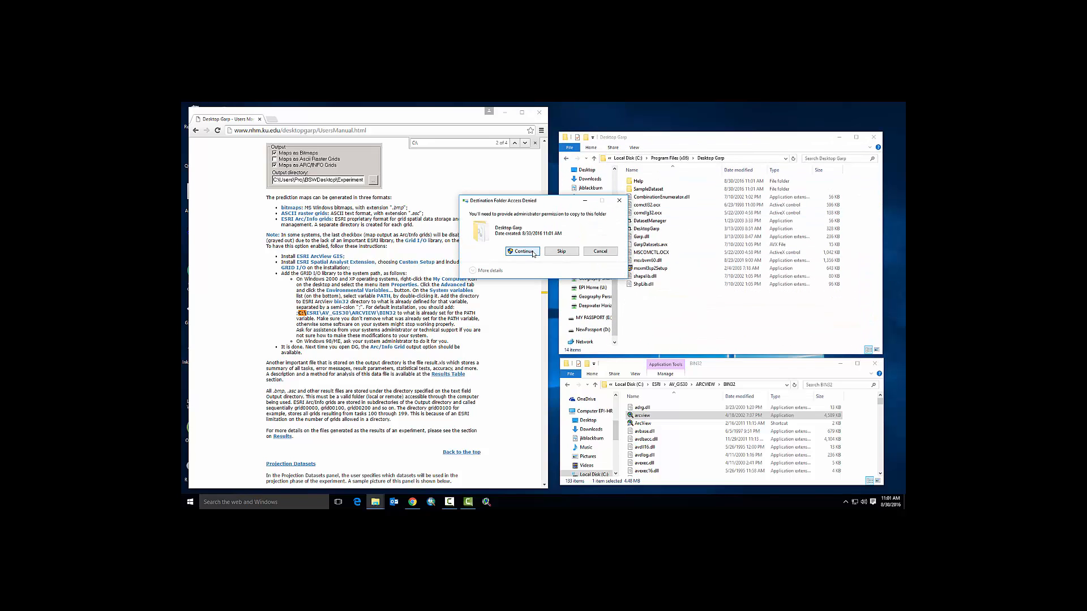
pyautogui.click(523, 251)
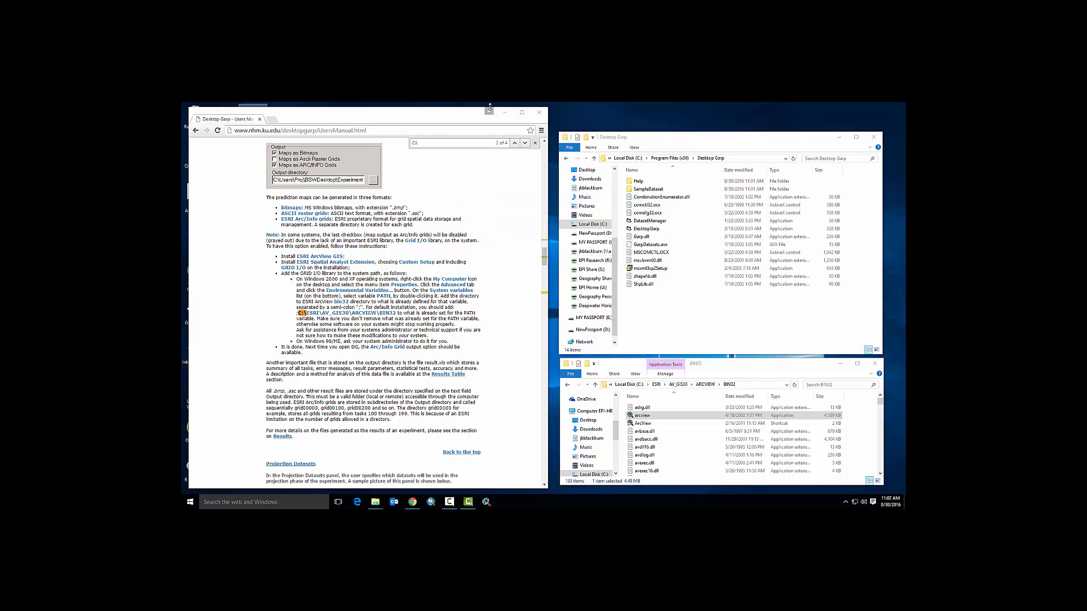
# Step: Paste DesktopGarp_RulesetAndRuleApplication into the Desktop Garp folder, granting admin permission
pyautogui.click(538, 112)
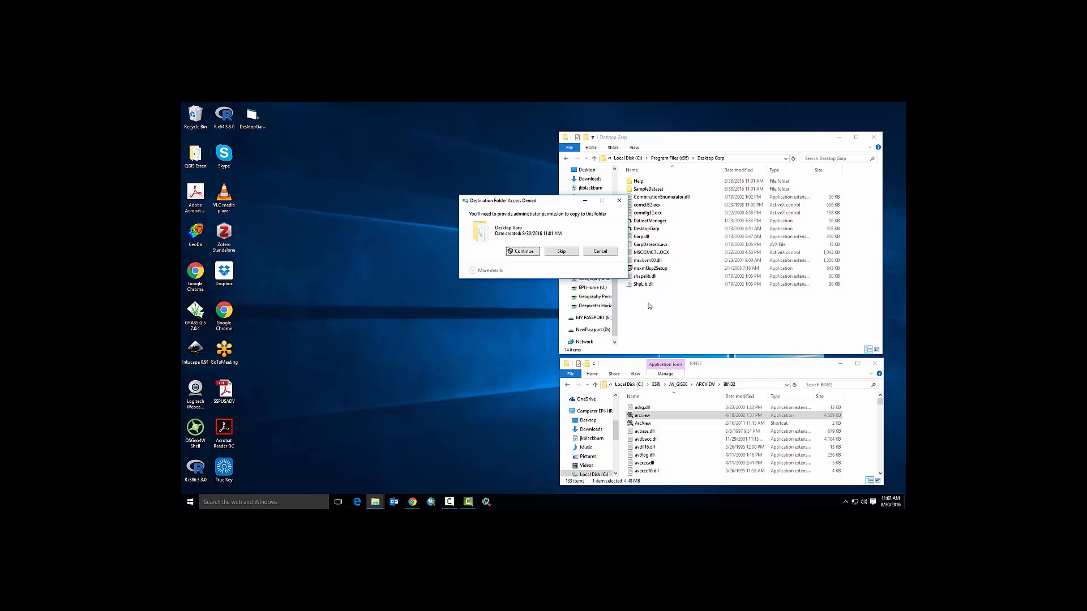
pyautogui.click(522, 252)
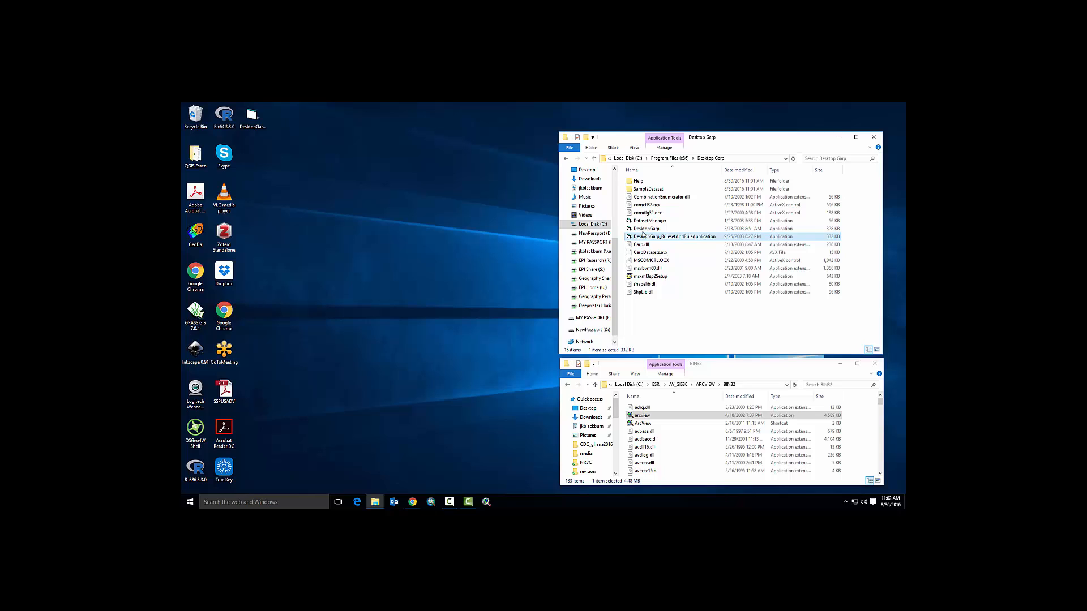
# Step: Delete the original DesktopGarp program and rename the rule-application copy to DesktopGarp
pyautogui.click(647, 229)
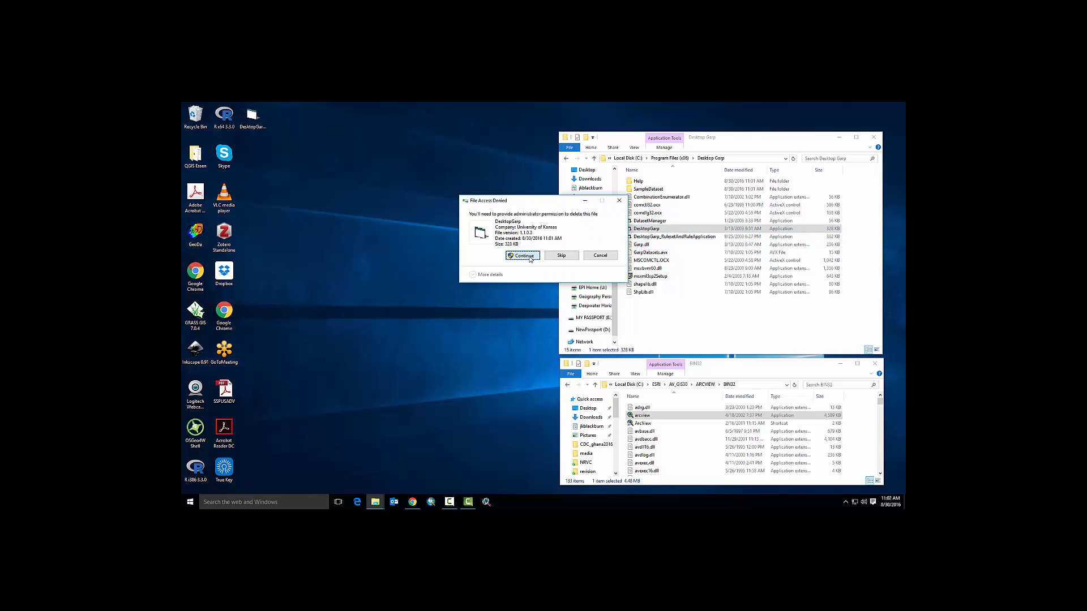
pyautogui.click(521, 255)
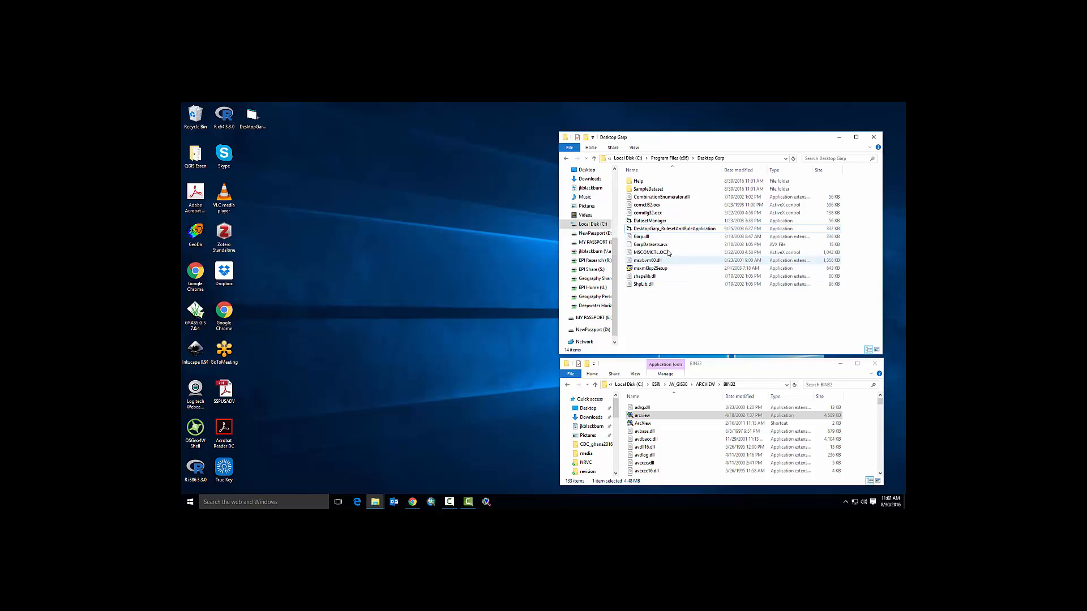
pyautogui.click(672, 229)
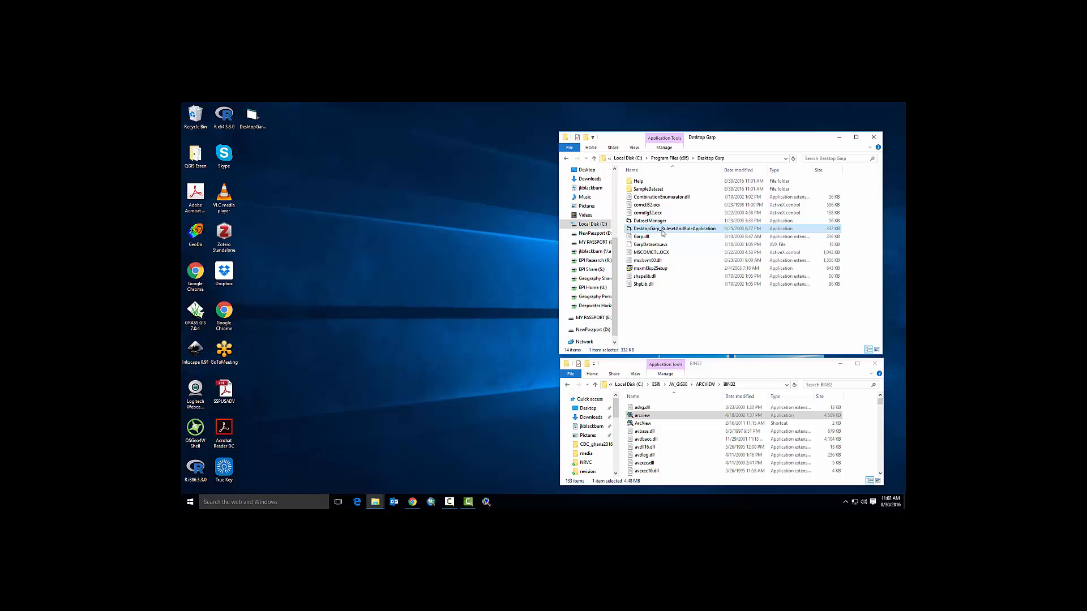
pyautogui.doubleClick(673, 228)
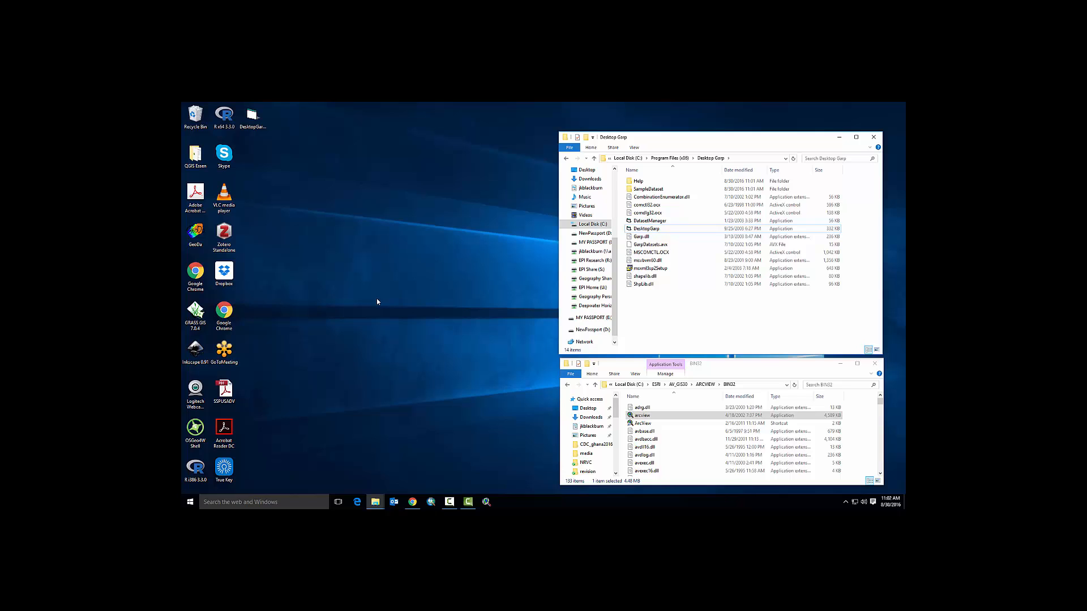
# Step: Launch Desktop Garp from Start search 'desktop' and open its user manual in Chrome
pyautogui.click(264, 501)
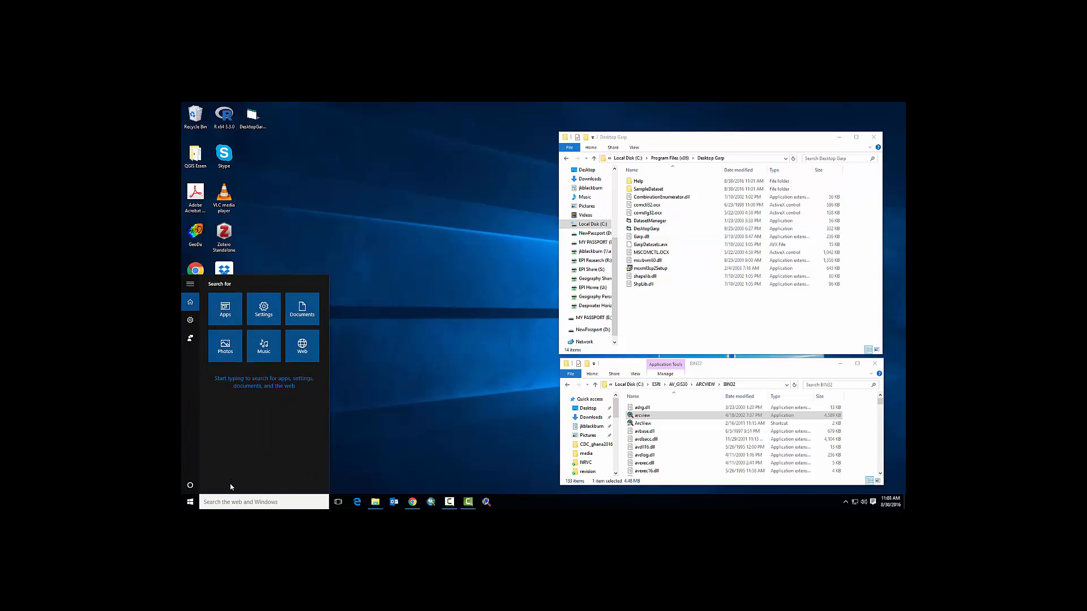
pyautogui.write('desktop')
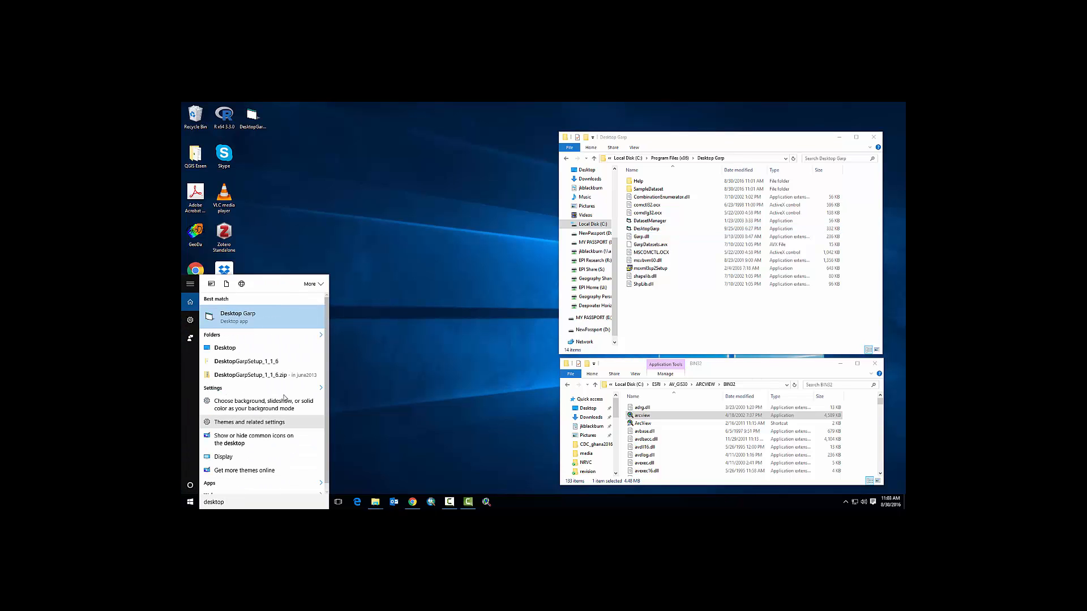
pyautogui.click(237, 317)
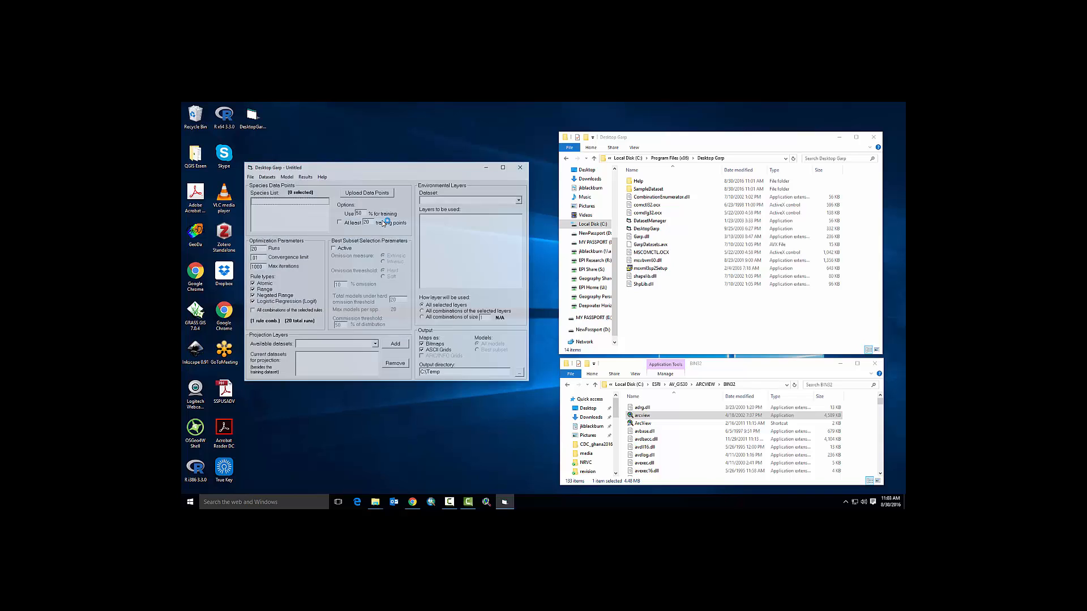
pyautogui.click(322, 177)
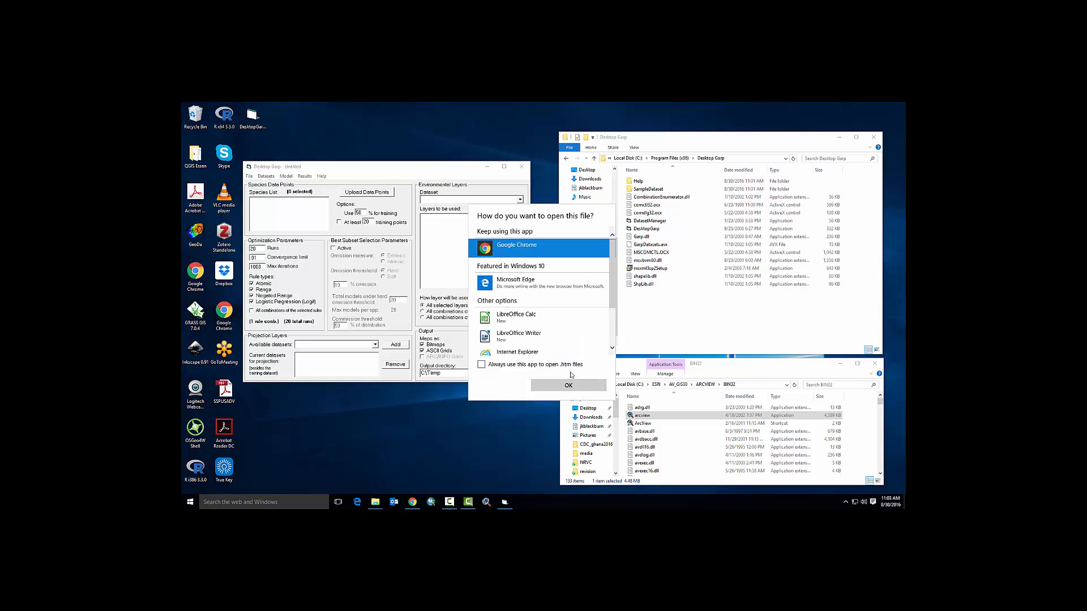
pyautogui.click(568, 385)
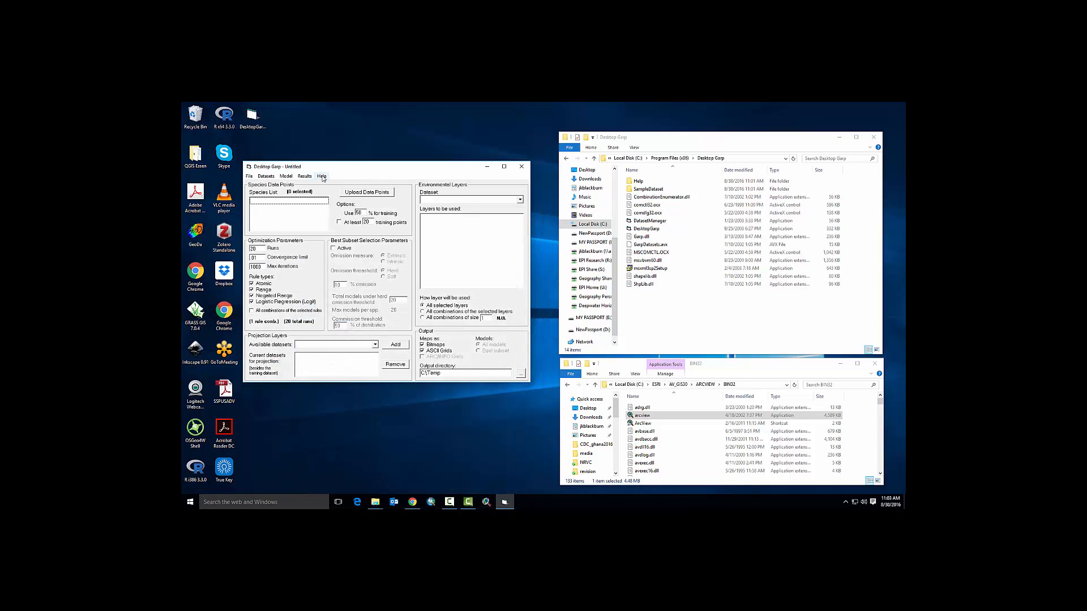
# Step: Show the About DesktopGarp dialog from the Help menu
pyautogui.click(320, 176)
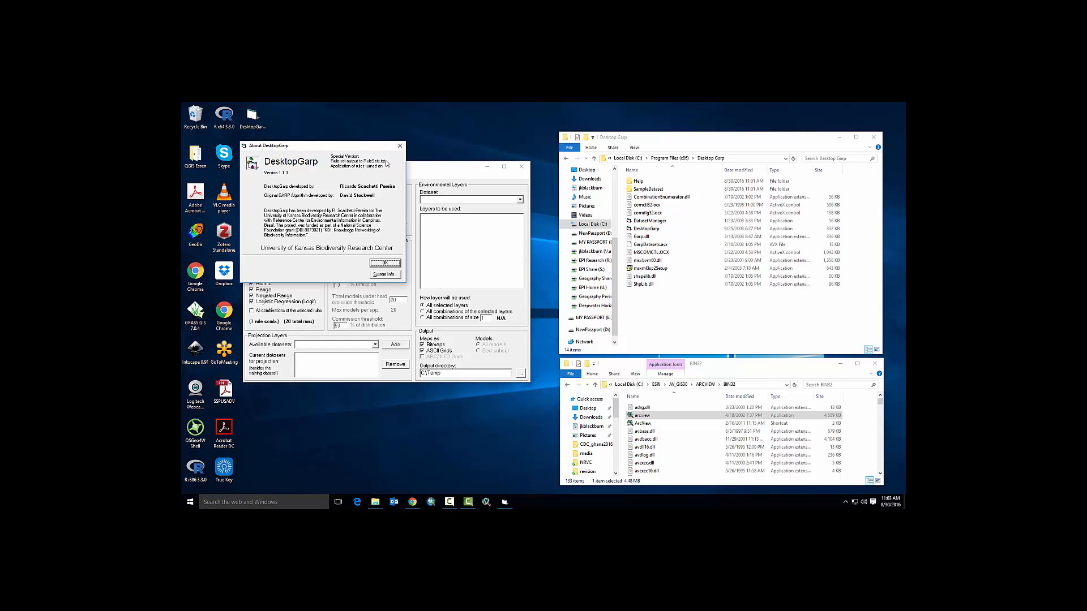
pyautogui.moveTo(388, 167)
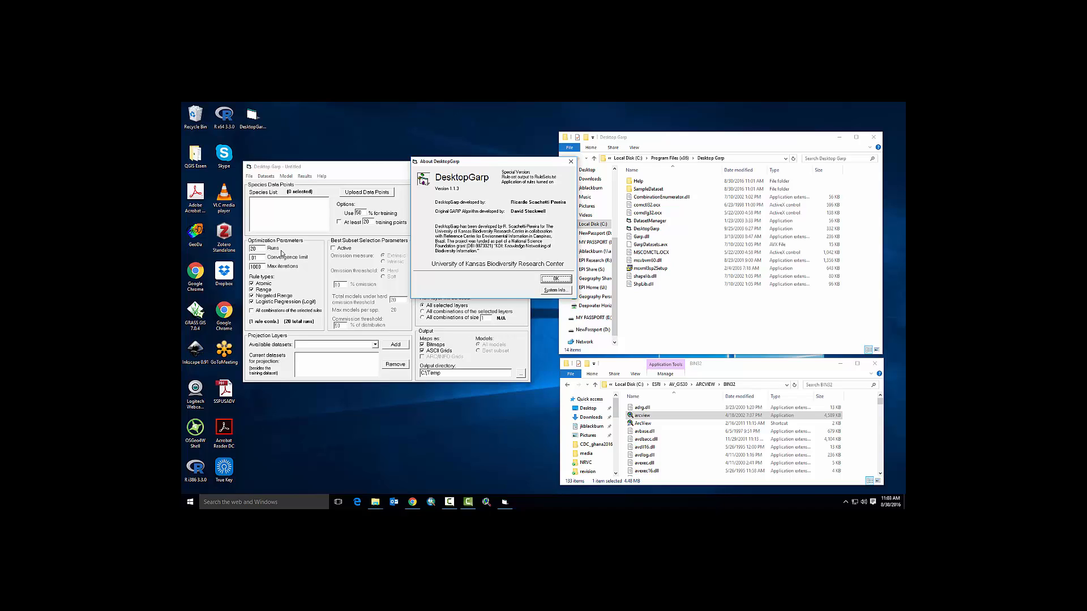
pyautogui.moveTo(280, 253)
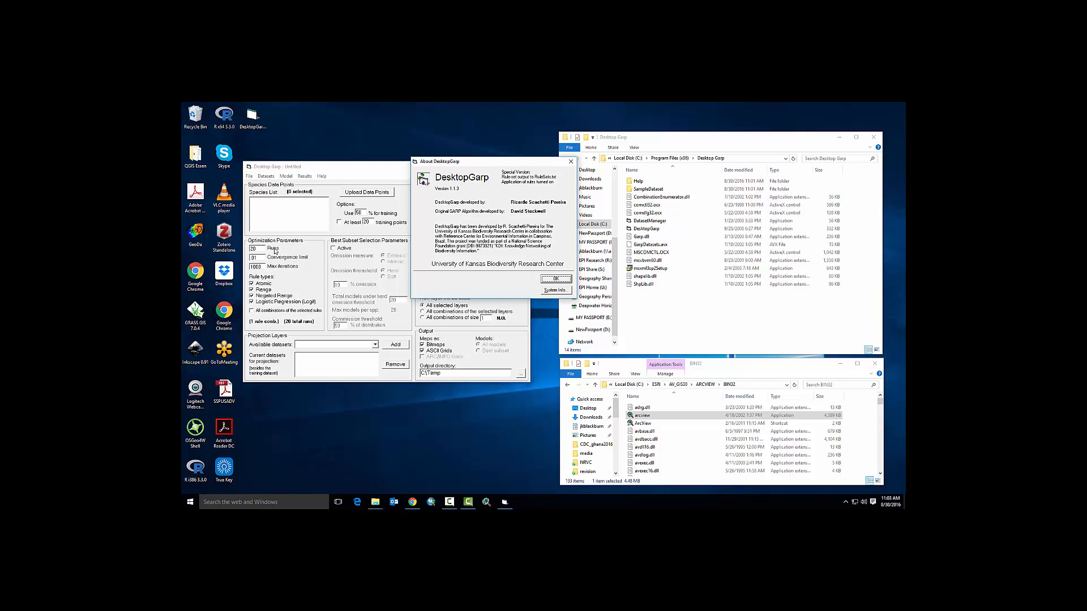
pyautogui.moveTo(525, 187)
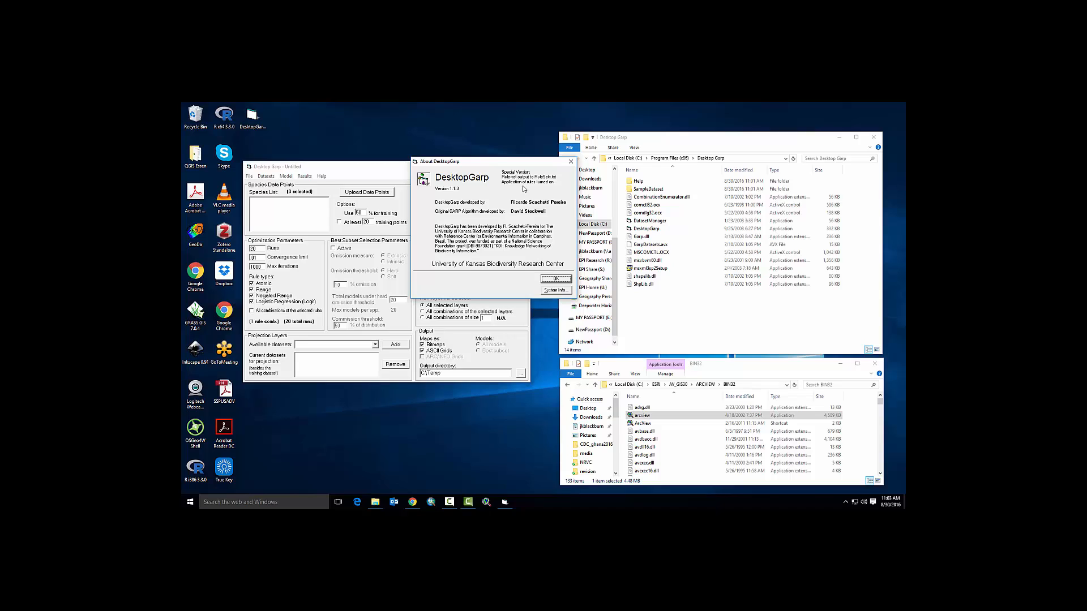
pyautogui.moveTo(525, 189)
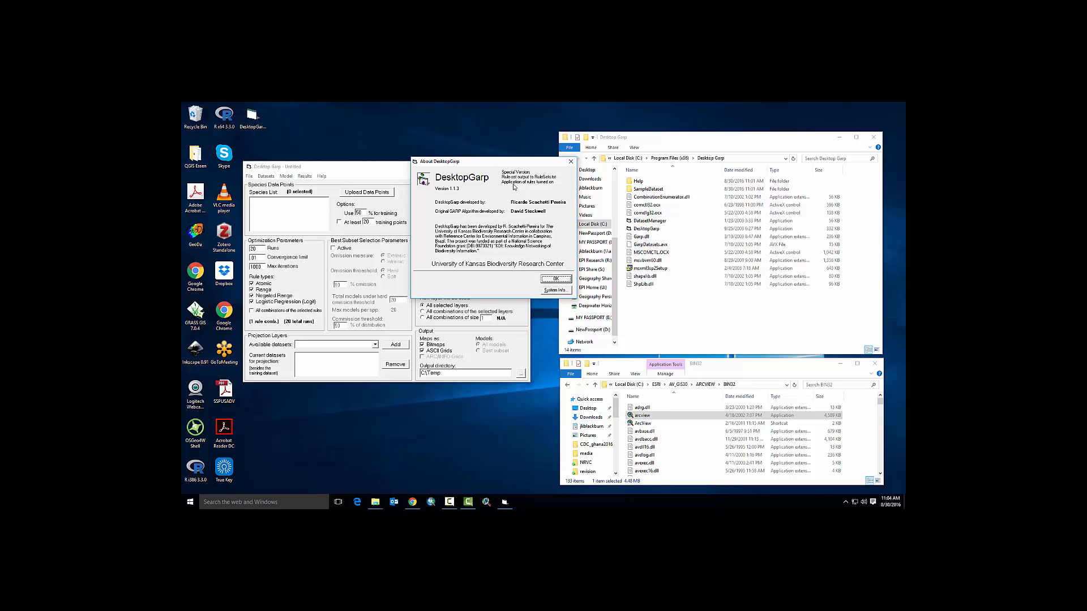
pyautogui.moveTo(534, 188)
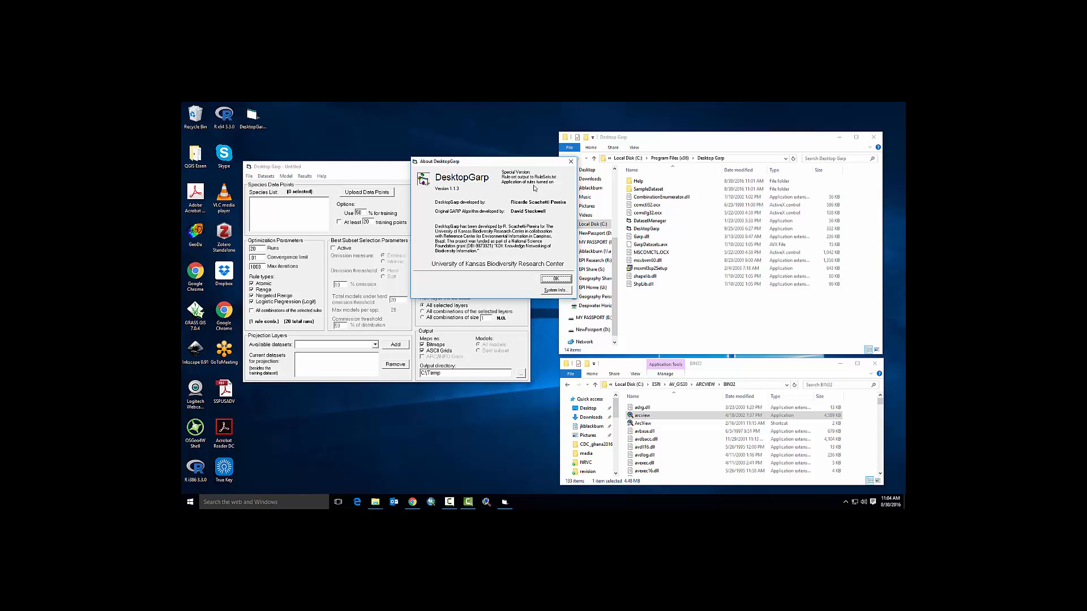
pyautogui.moveTo(545, 205)
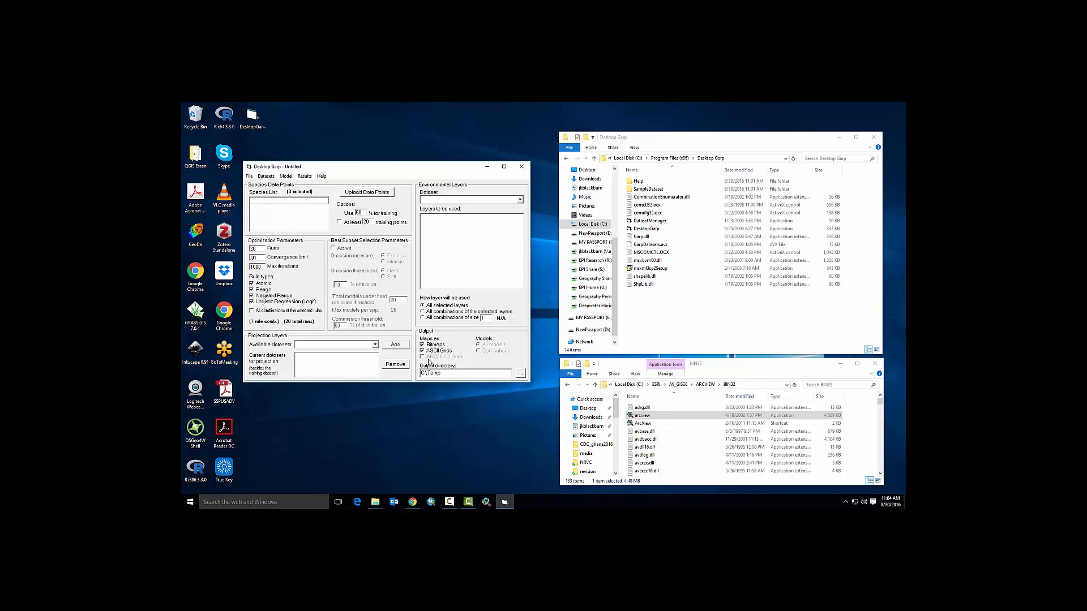
pyautogui.moveTo(430, 361)
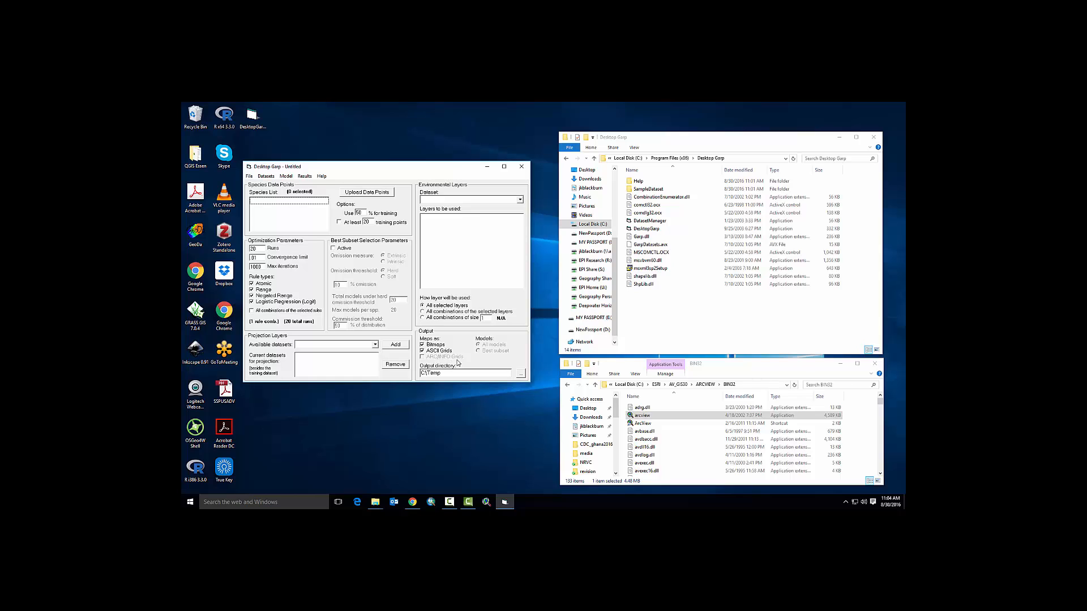
pyautogui.moveTo(421, 438)
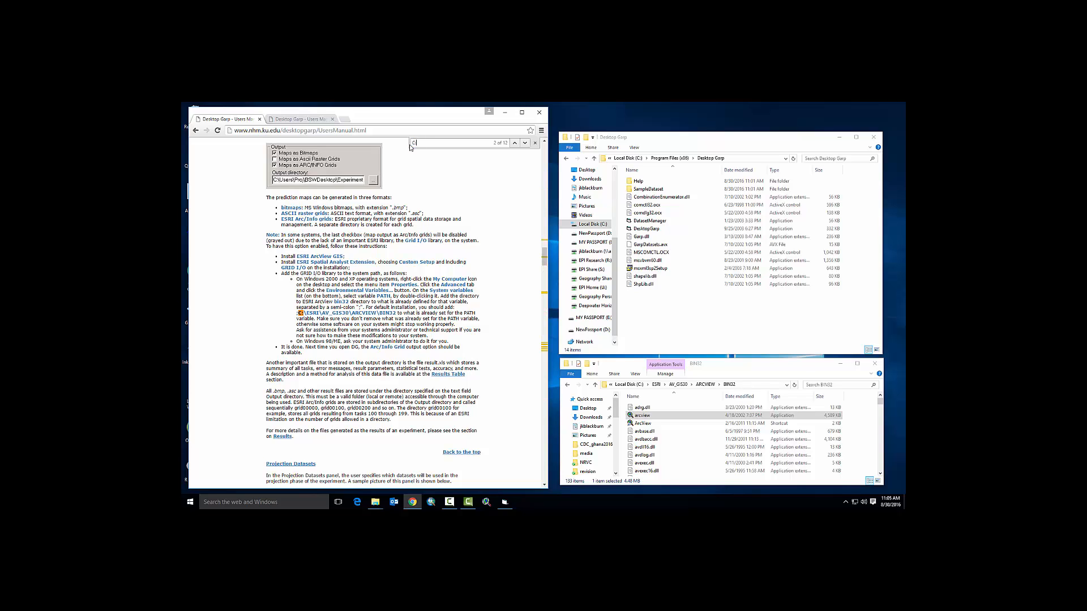
# Step: Find and select the C:\ESRI\AV_GIS30\ARCVIEW\BIN32 path in the manual's GRID I/O section
pyautogui.click(516, 143)
pyautogui.write('\\')
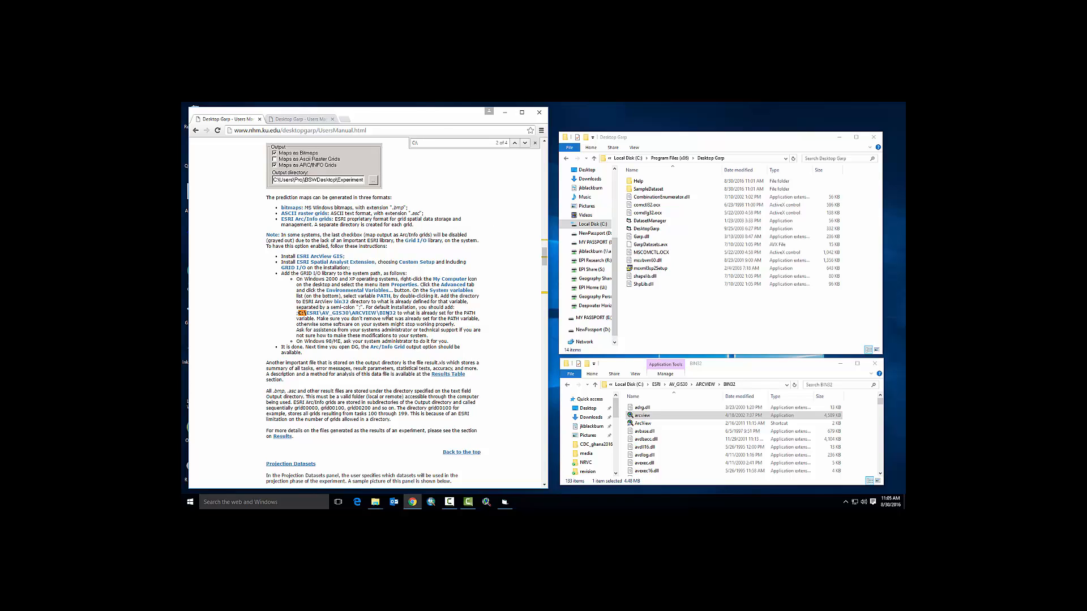
pyautogui.doubleClick(369, 312)
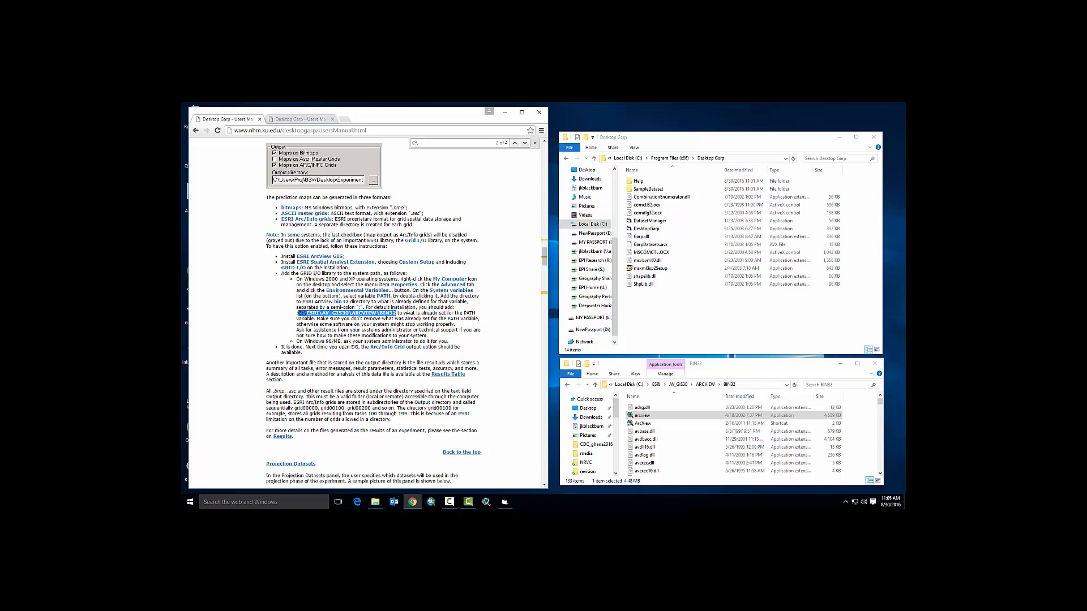
pyautogui.moveTo(490, 489)
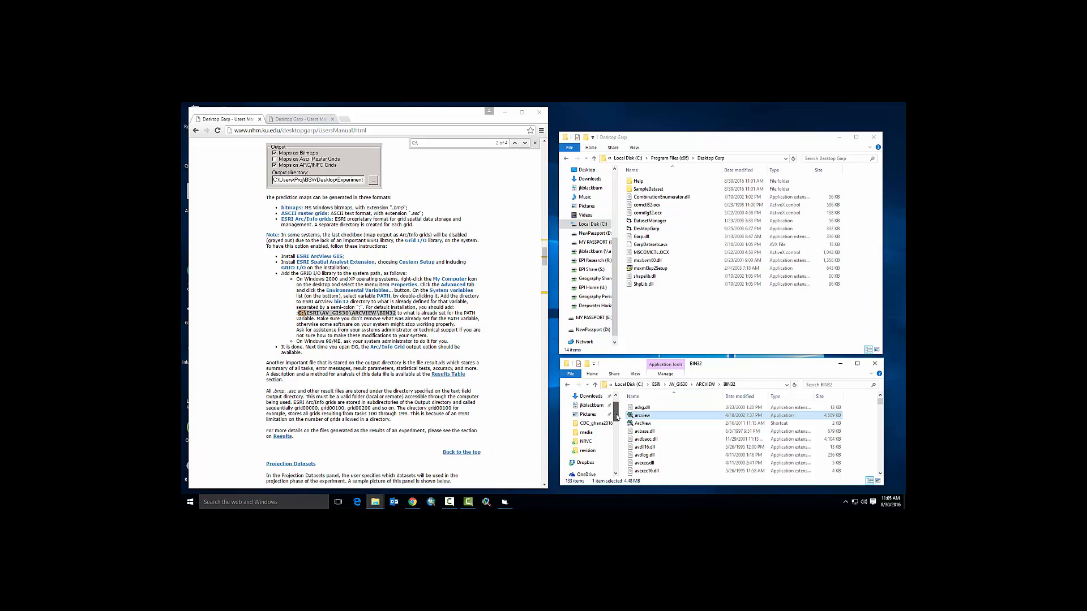
# Step: Add C:\ESRI\AV_GIS30\ARCVIEW\BIN32 to the system Path via Environment Variables and save
pyautogui.rightClick(583, 431)
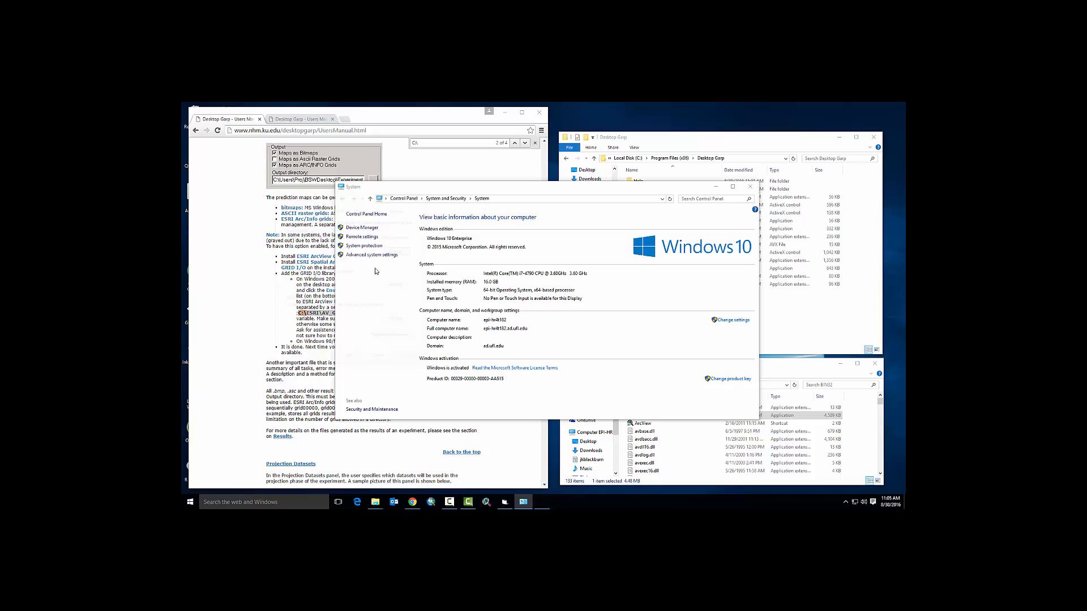
pyautogui.click(373, 255)
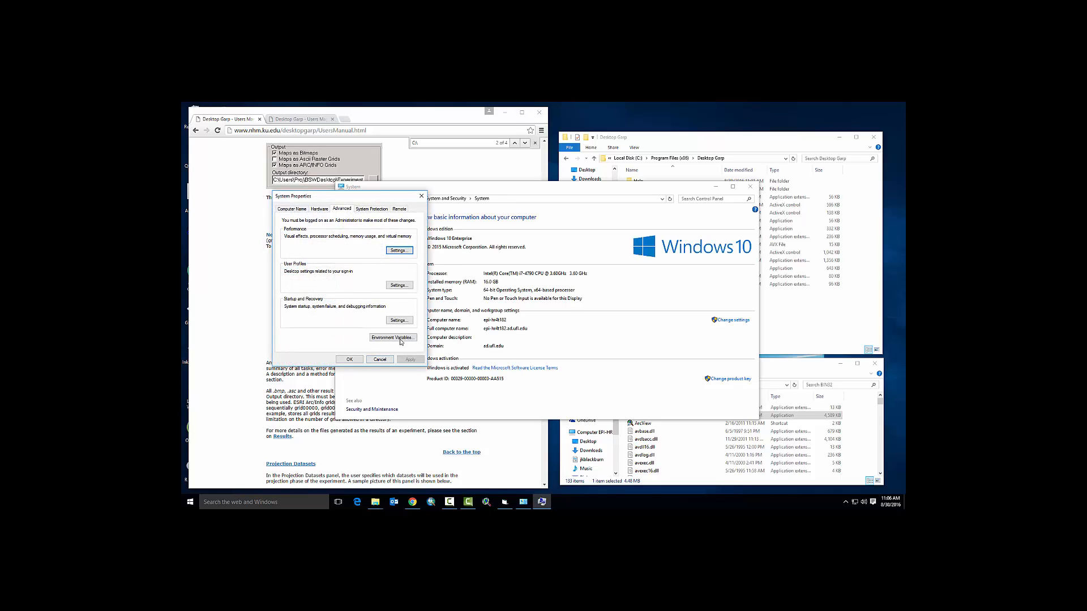
pyautogui.click(393, 338)
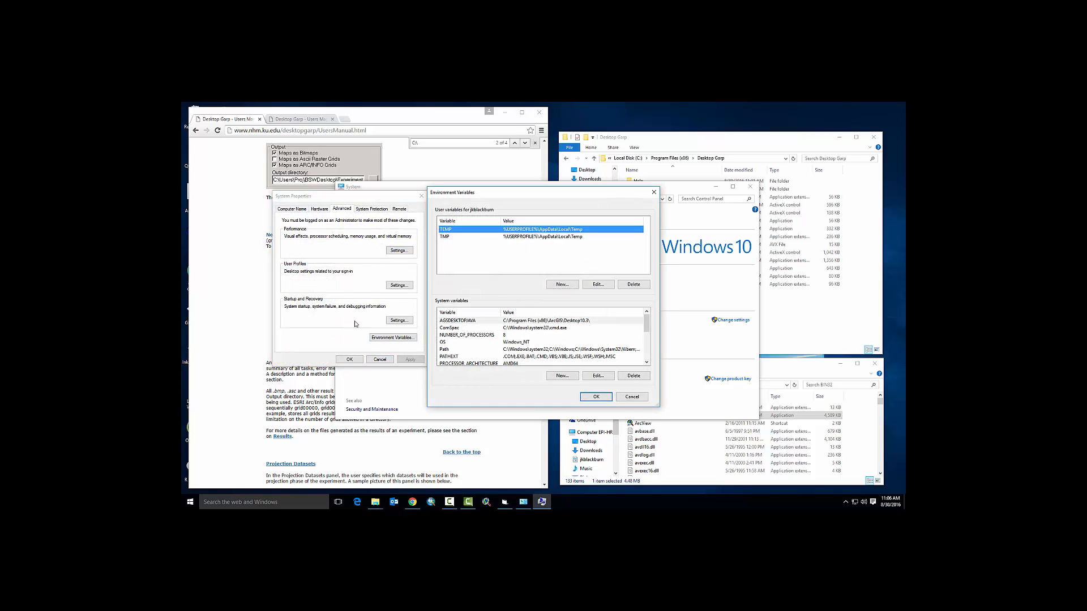
pyautogui.click(598, 284)
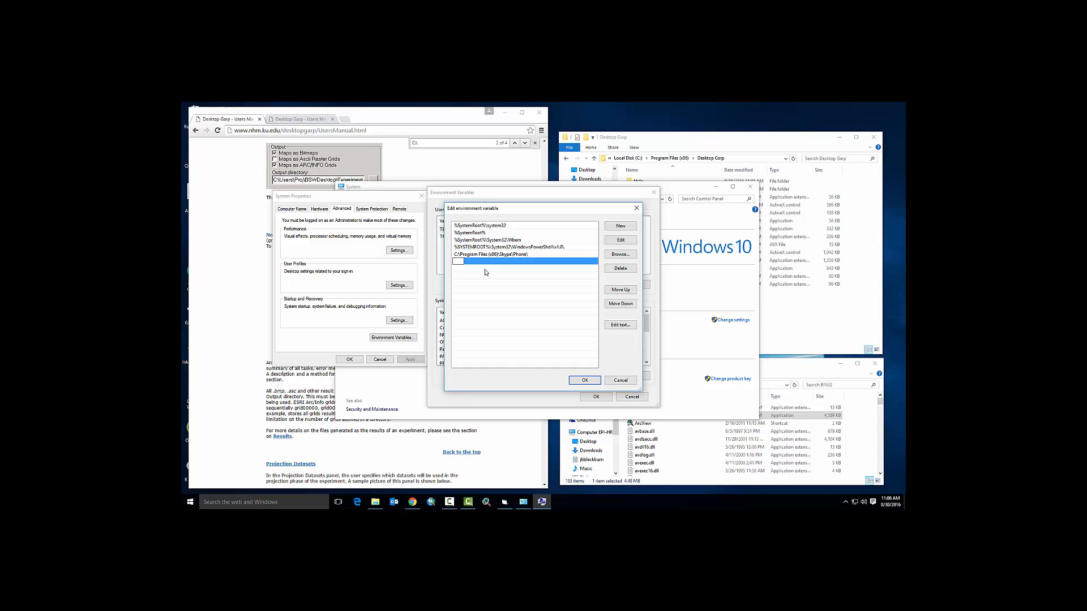
pyautogui.write('C:\\ESRI\\AV_GIS30\\ARCVIEW\\BIN32')
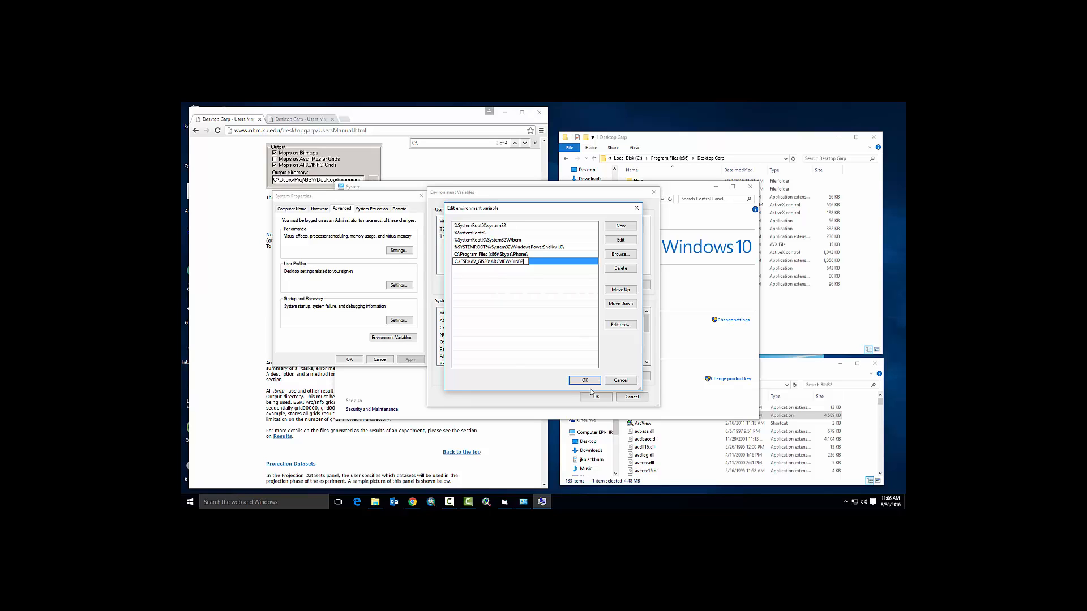
pyautogui.click(584, 380)
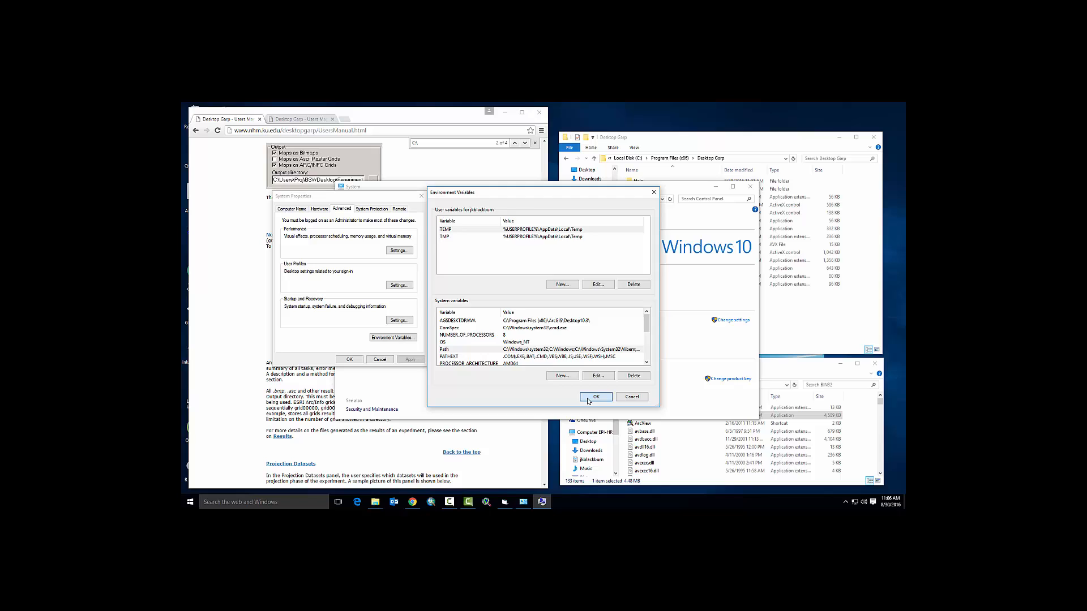
pyautogui.click(595, 396)
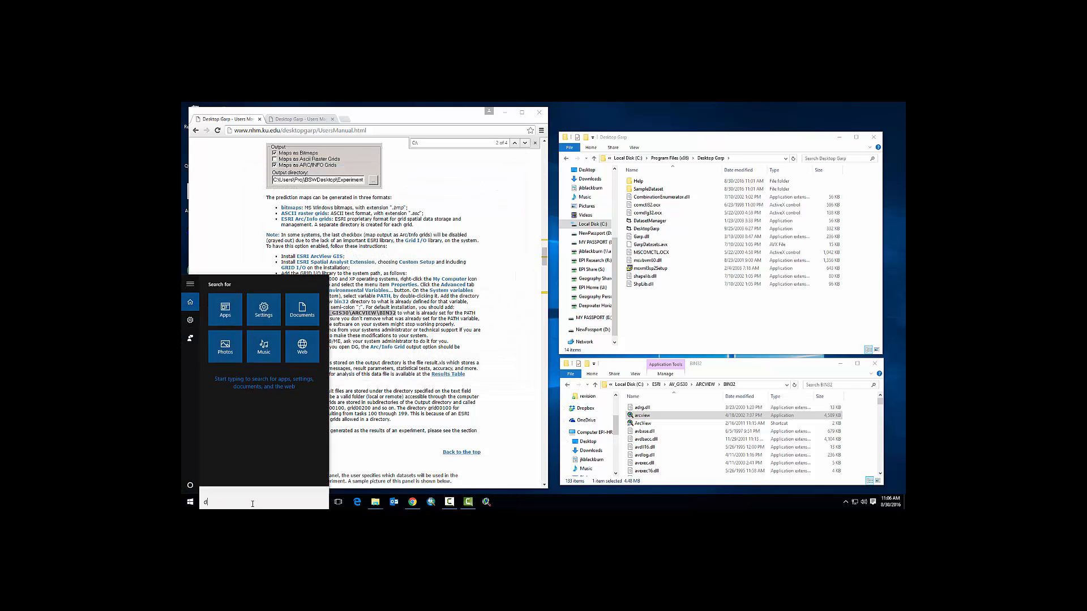
# Step: Relaunch Desktop Garp from the Start search results
pyautogui.write('es')
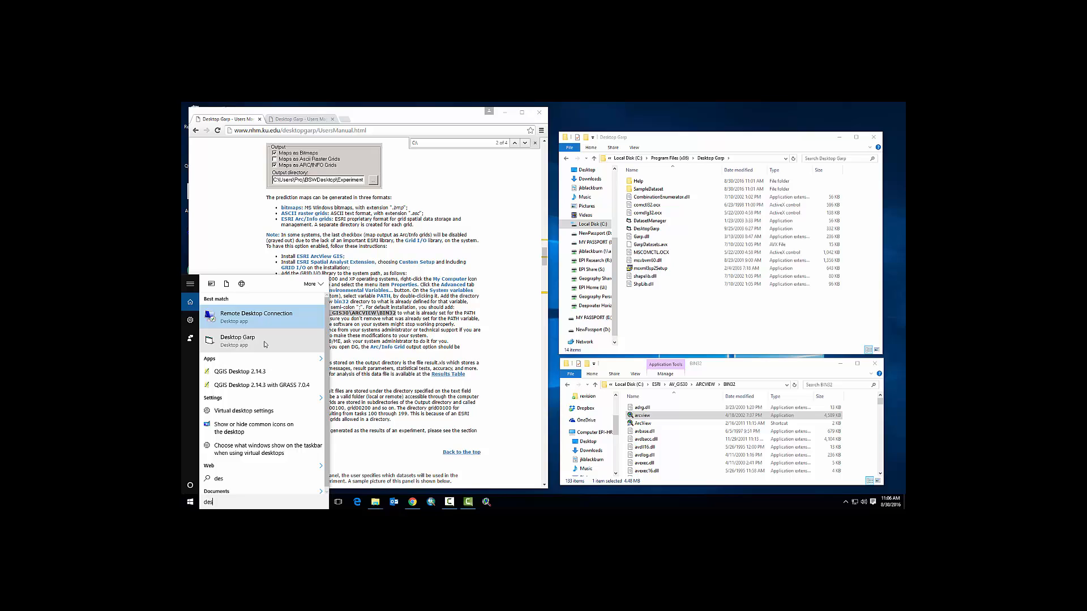
pyautogui.rightClick(237, 339)
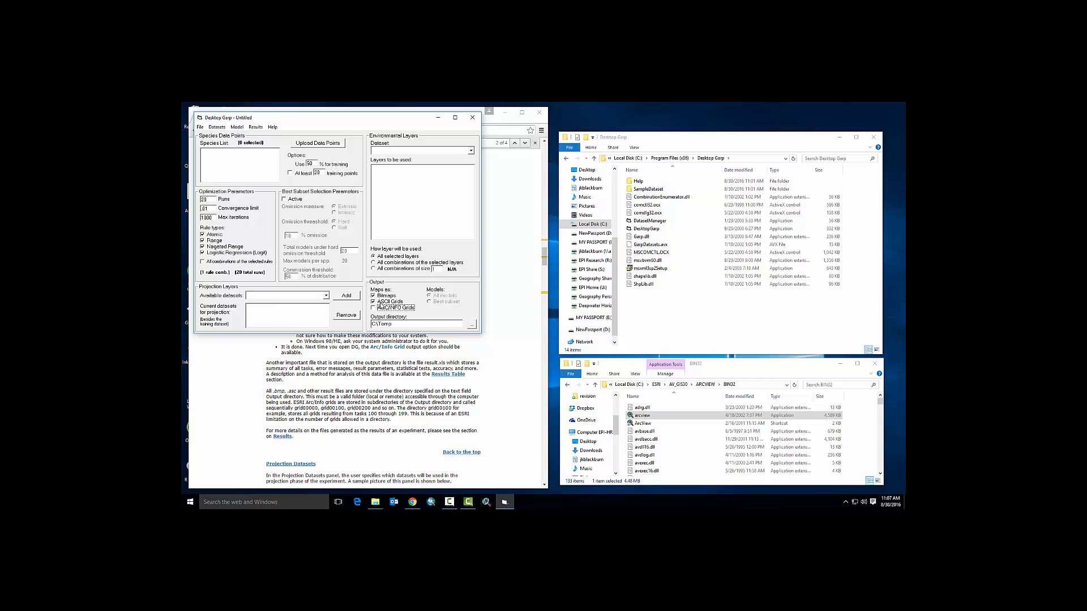
# Step: Switch map output from Bitmaps to Arc/Info Grids in the Output panel
pyautogui.click(374, 296)
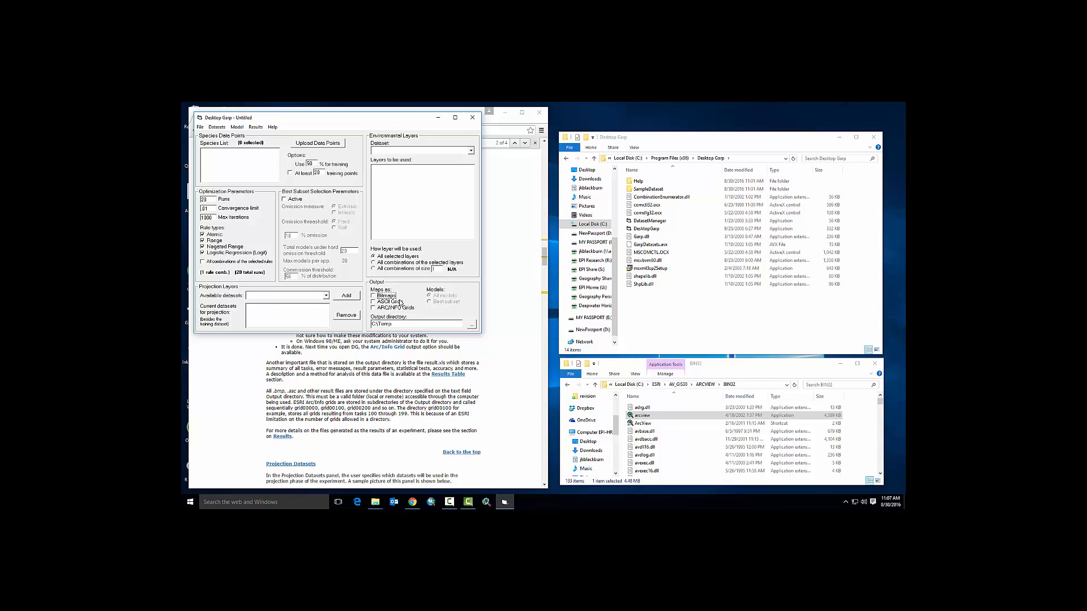
pyautogui.click(372, 308)
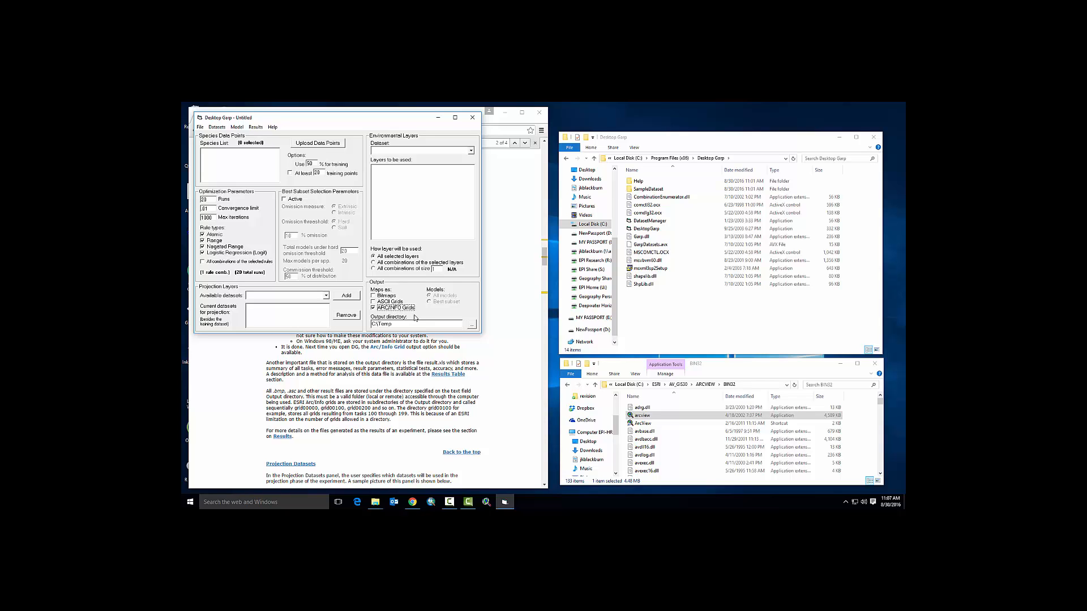